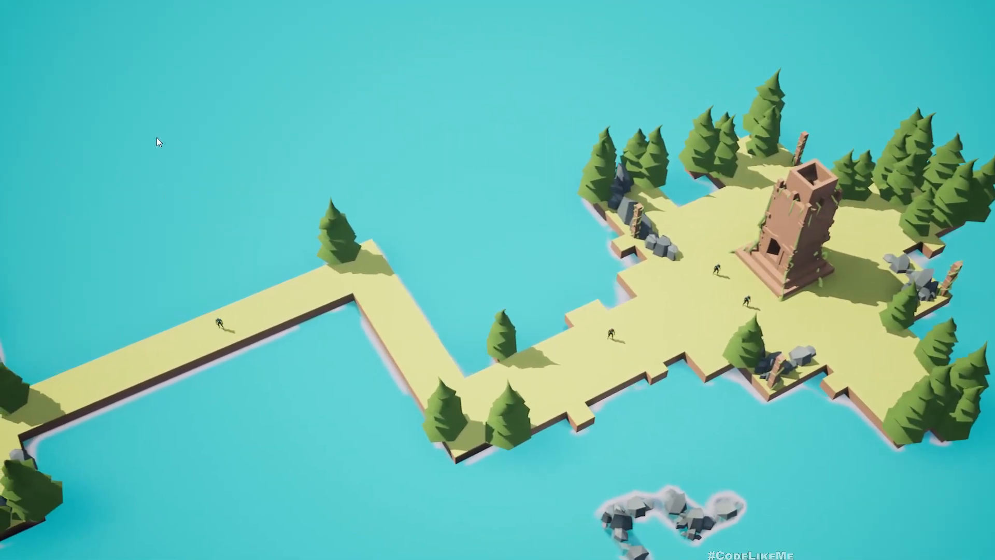
{"action": "mouse_move", "coordinate": [814, 420]}
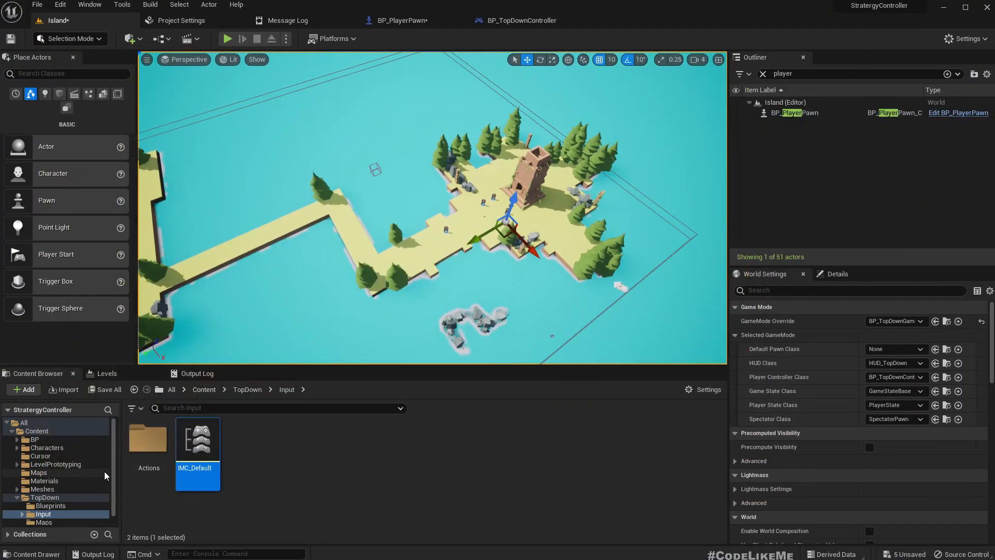
Create a new Input Action asset named IA_Focus in TopDown/Input/Actions and open it.
{"action": "double_click", "coordinate": [148, 437]}
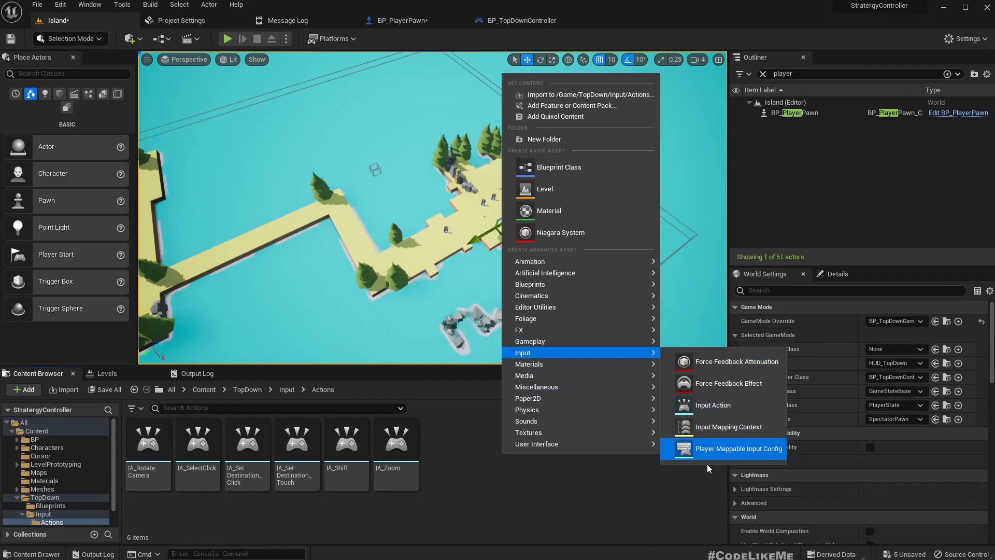
{"action": "left_click", "coordinate": [712, 405]}
{"action": "type", "text": "IA_Focus"}
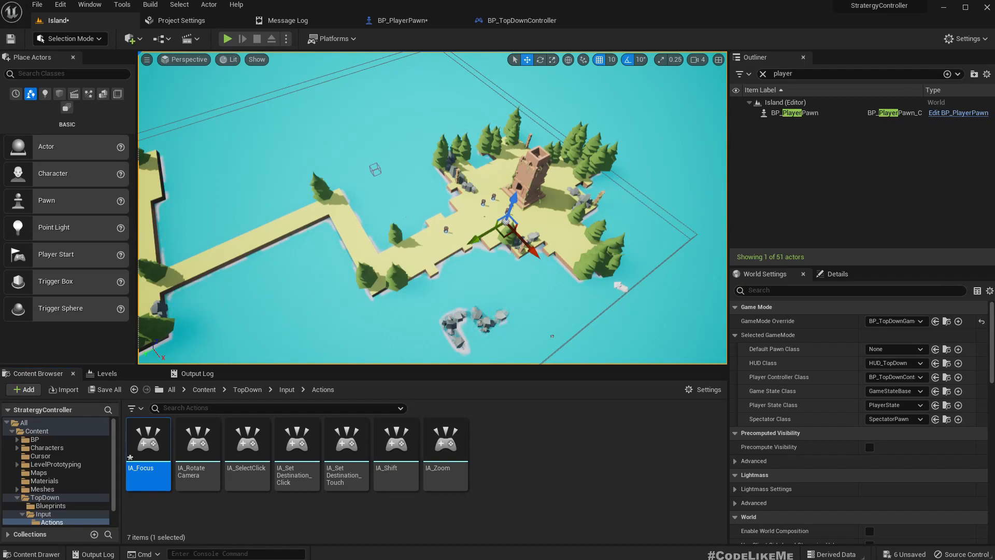
{"action": "double_click", "coordinate": [148, 438]}
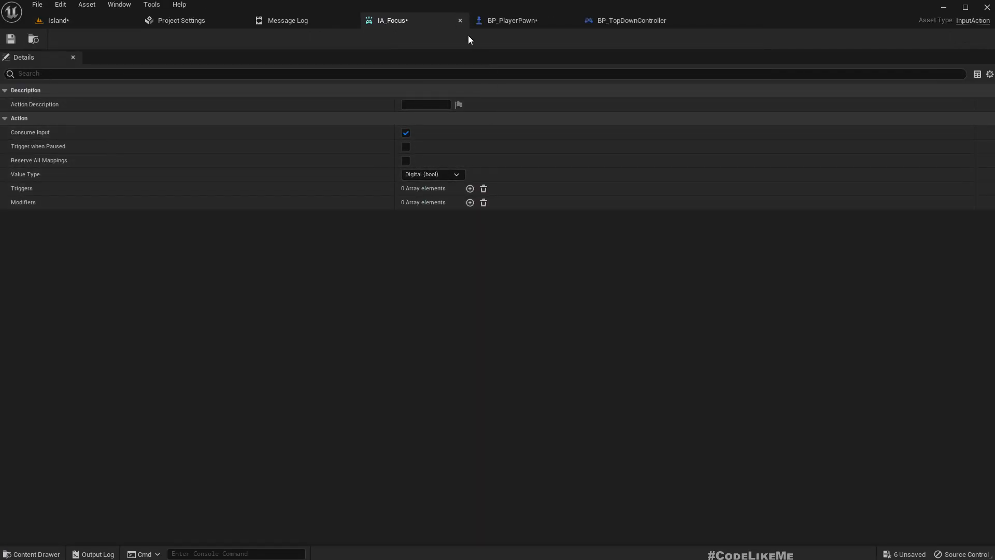
Add a new mapping entry in IMC_Default assigning IA_Focus to the F key.
{"action": "left_click", "coordinate": [57, 20]}
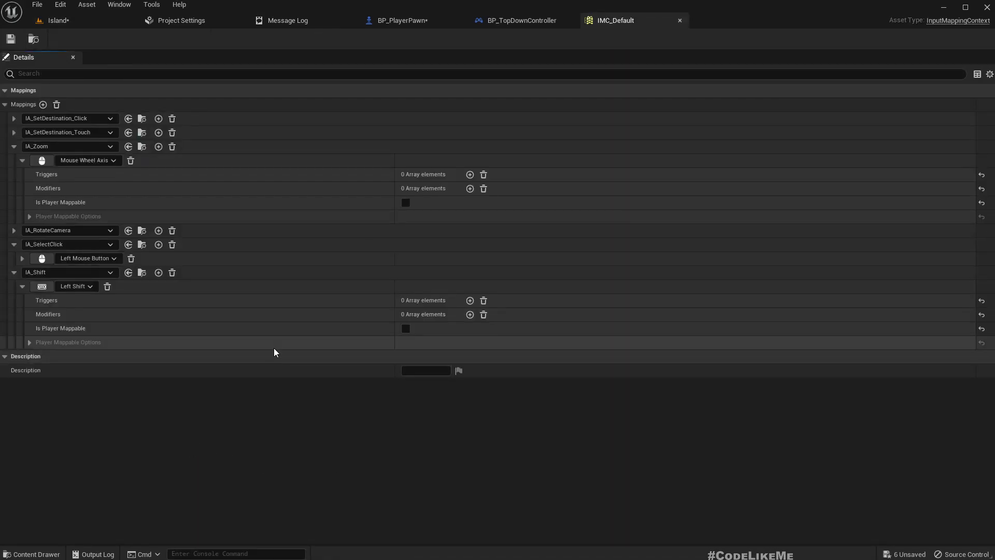
{"action": "left_click", "coordinate": [14, 146]}
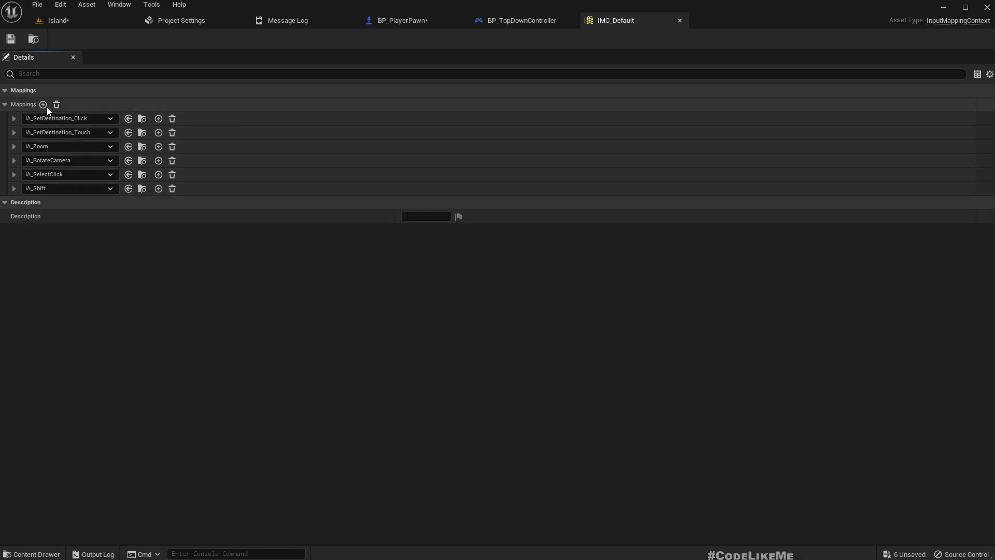
{"action": "left_click", "coordinate": [42, 103]}
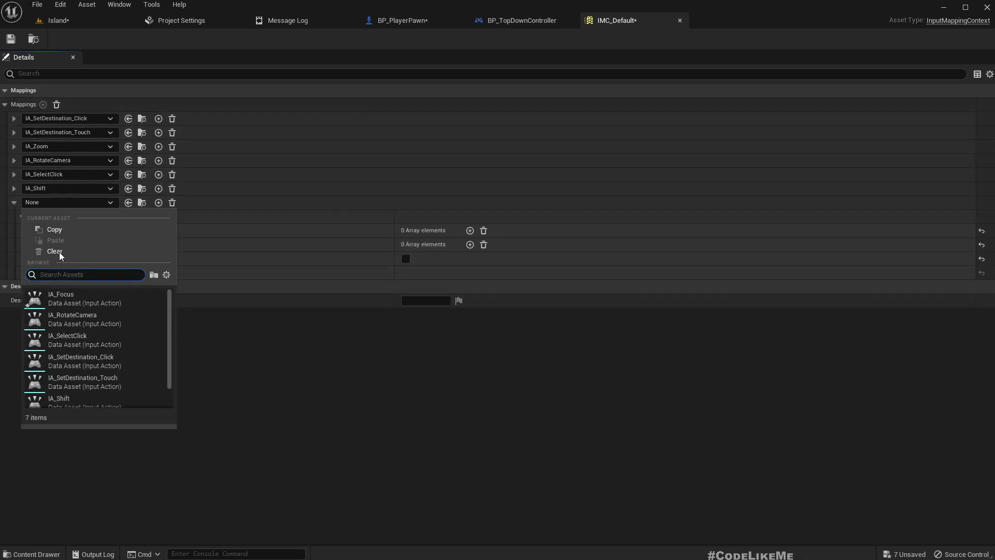
{"action": "left_click", "coordinate": [60, 299]}
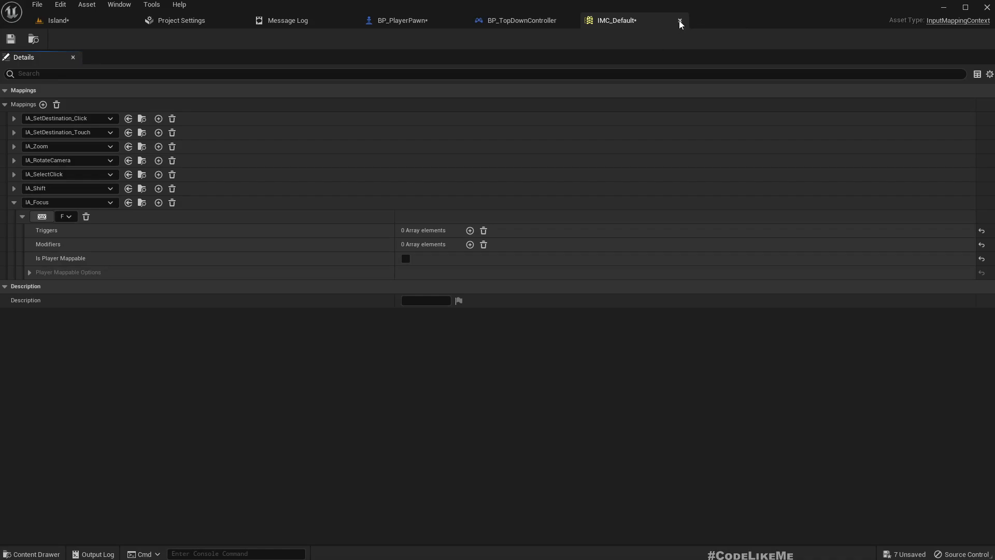
Add an Enhanced Action Event for IA_Focus to BP_TopDownController's event graph.
{"action": "left_click", "coordinate": [514, 20]}
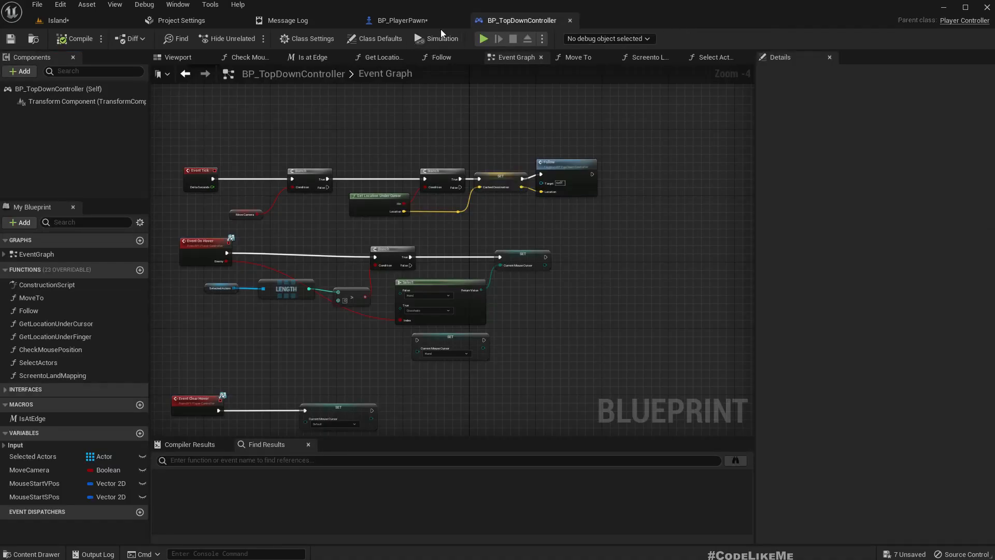
{"action": "scroll", "scroll_direction": "down", "scroll_amount": 3}
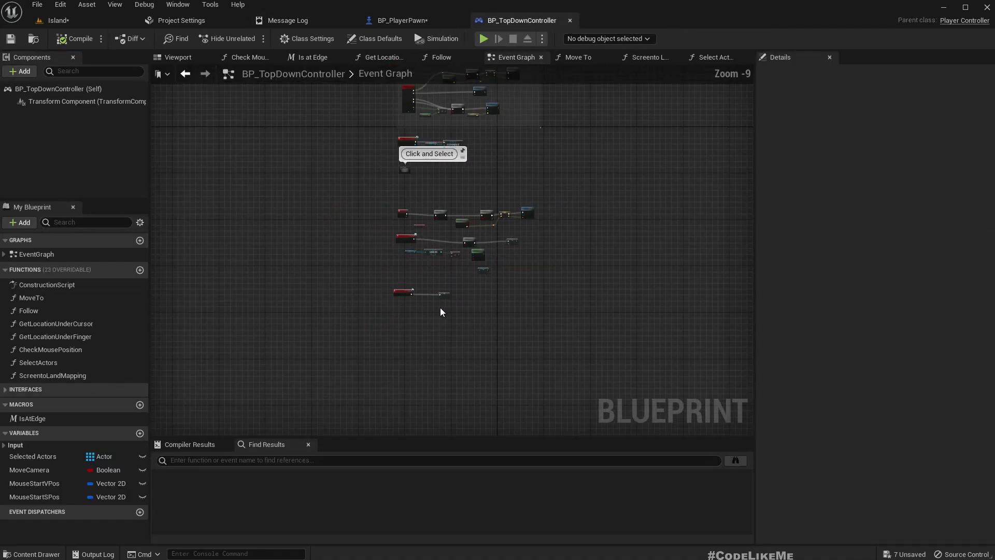
{"action": "scroll", "scroll_direction": "up", "scroll_amount": 3}
{"action": "type", "text": "ia foc"}
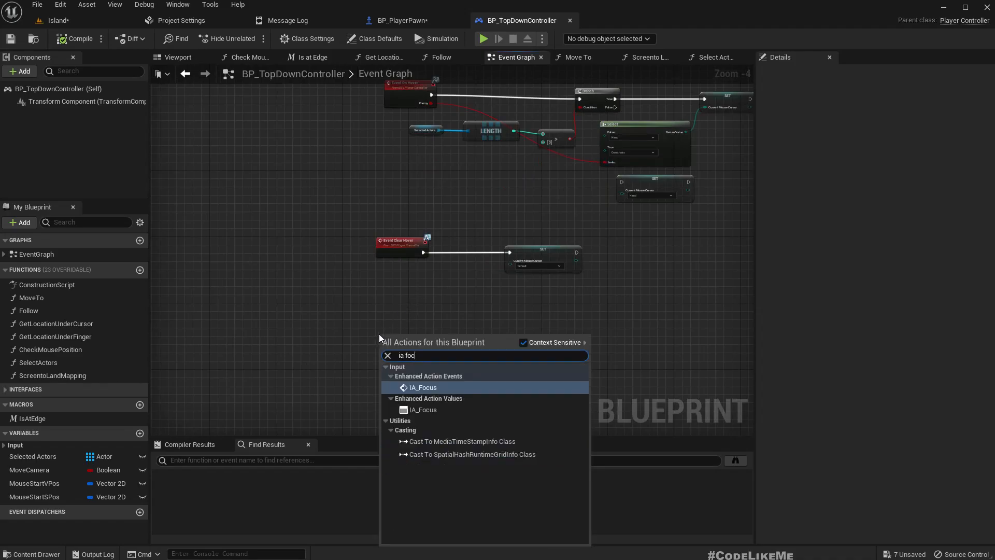
{"action": "left_click", "coordinate": [422, 386]}
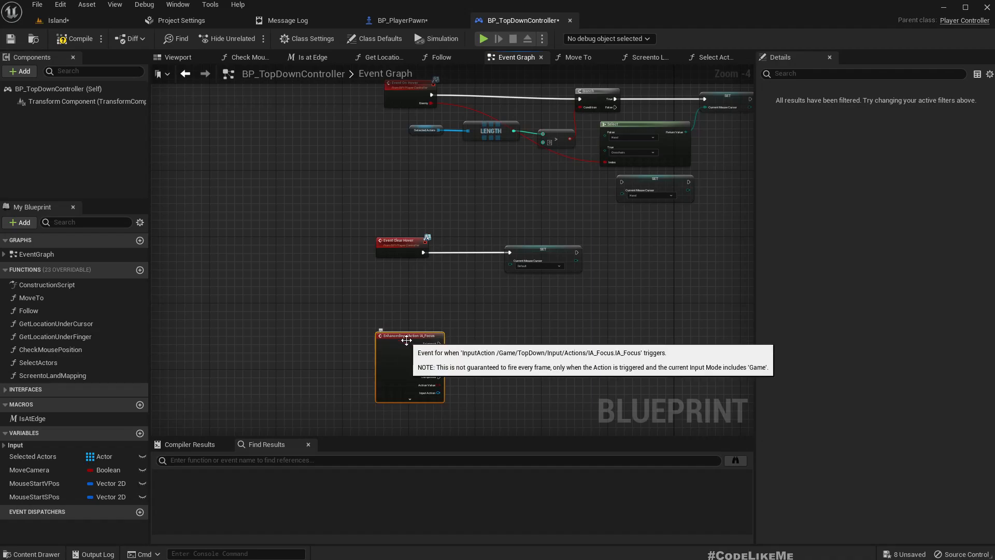
{"action": "scroll", "scroll_direction": "up", "scroll_amount": 3}
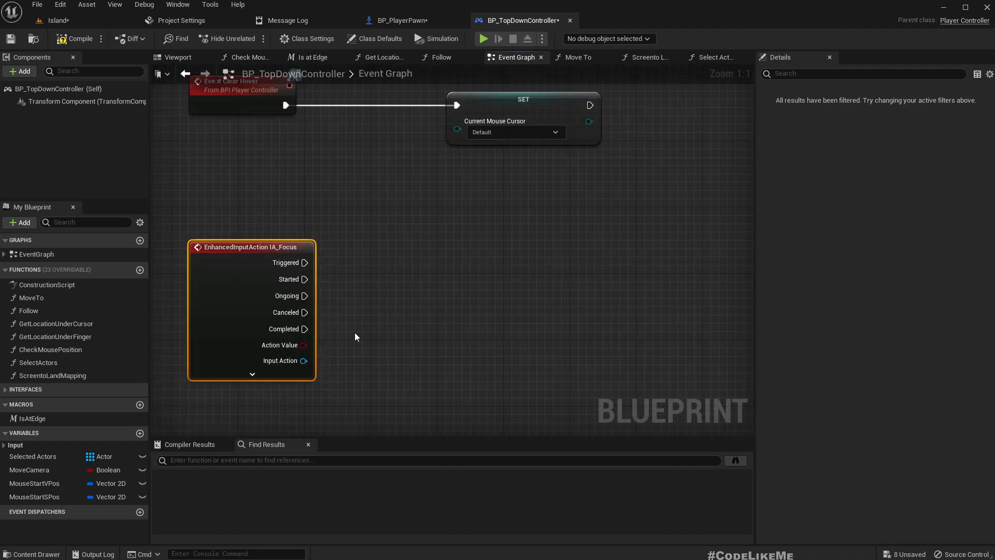
{"action": "mouse_move", "coordinate": [368, 343]}
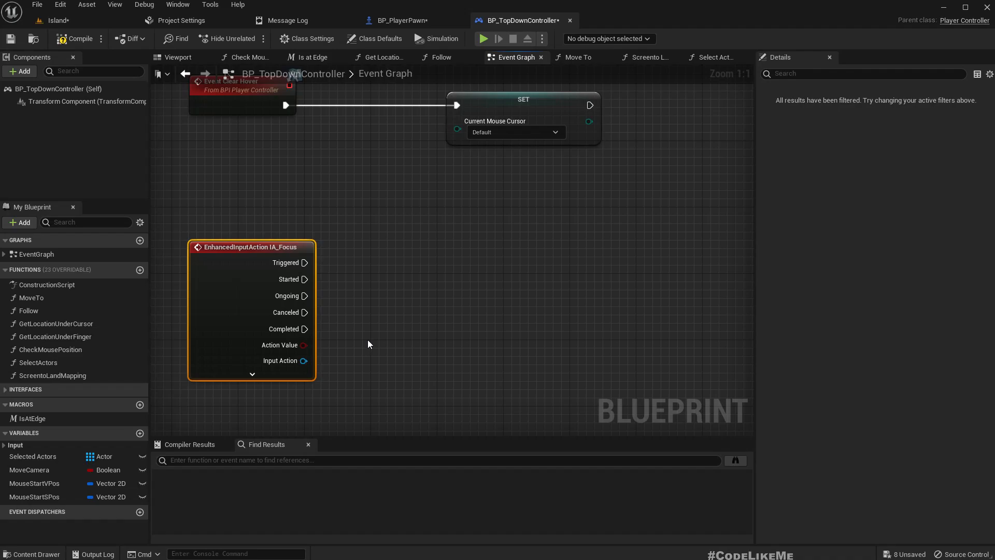
{"action": "mouse_move", "coordinate": [302, 402]}
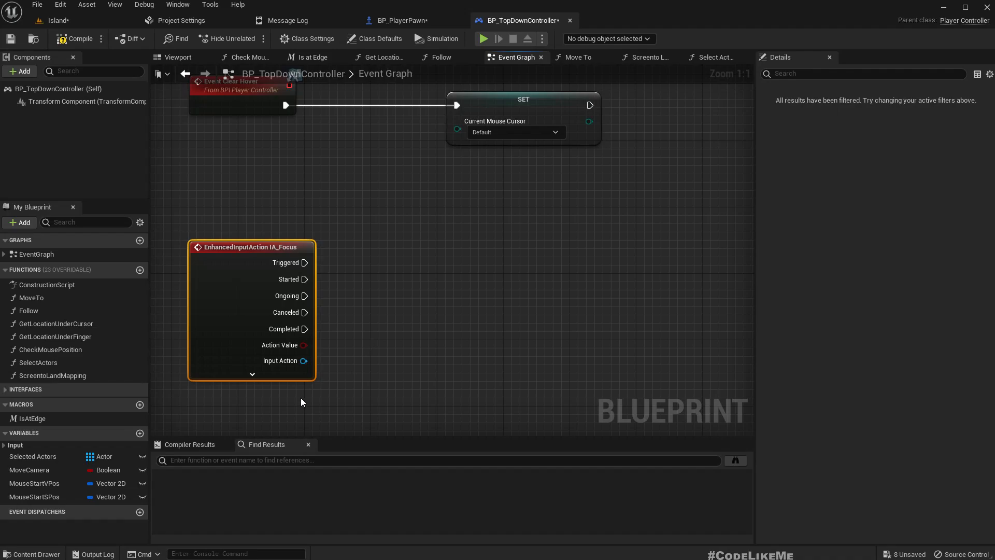
{"action": "mouse_move", "coordinate": [33, 456]}
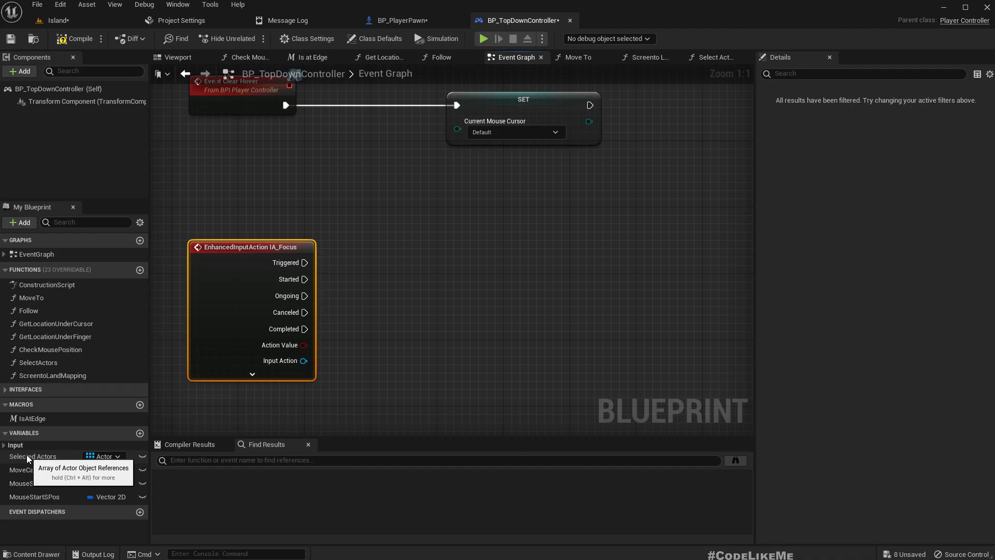
Place a Get node for the Selected Actors array variable beside the IA_Focus event.
{"action": "left_click", "coordinate": [33, 455]}
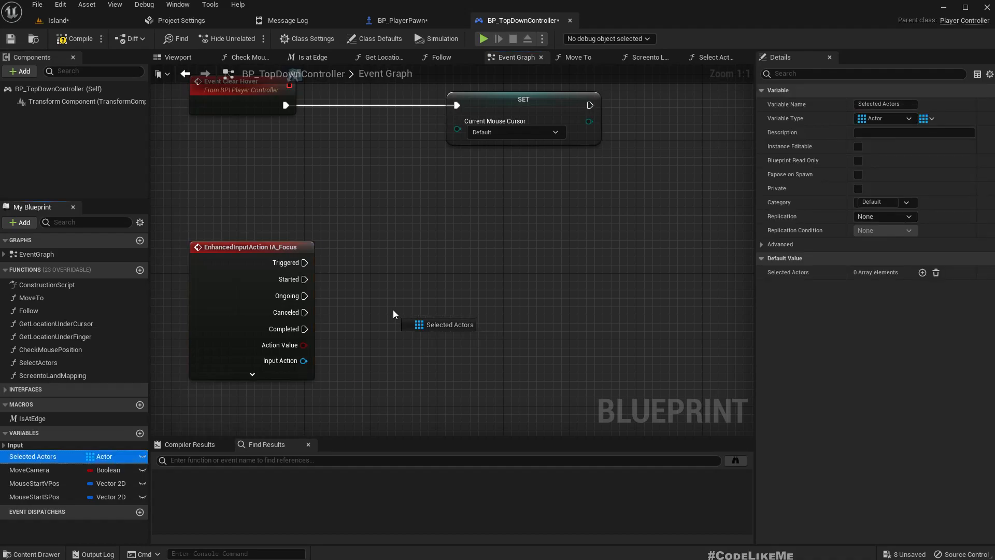
{"action": "left_click", "coordinate": [437, 324]}
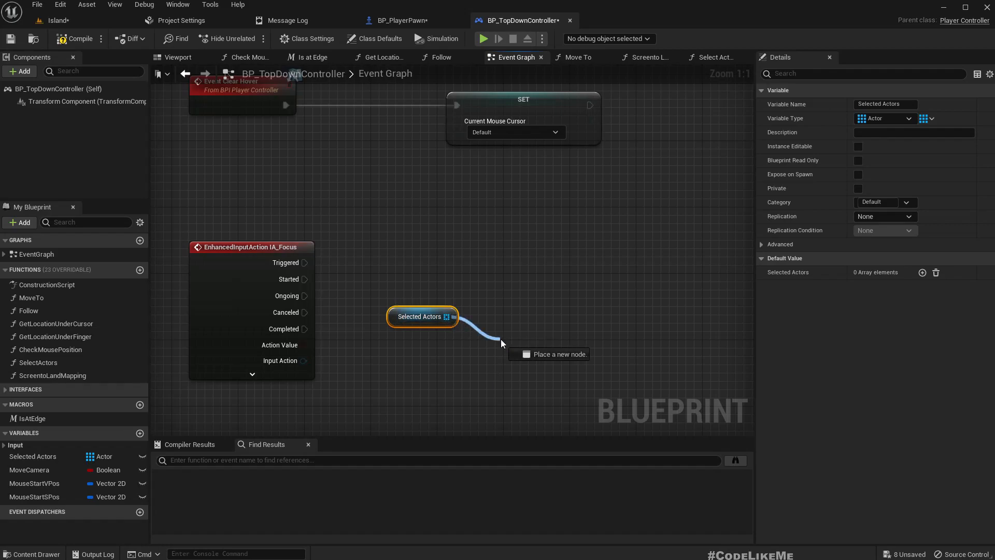
Branch on Is Valid Index of Selected Actors and get the chosen actor's location.
{"action": "left_click", "coordinate": [500, 343]}
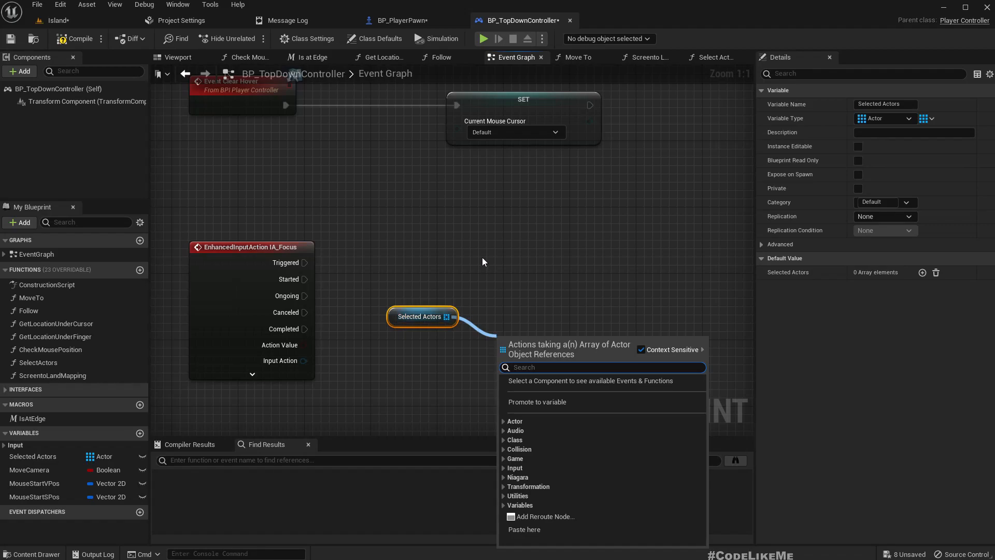
{"action": "type", "text": "le"}
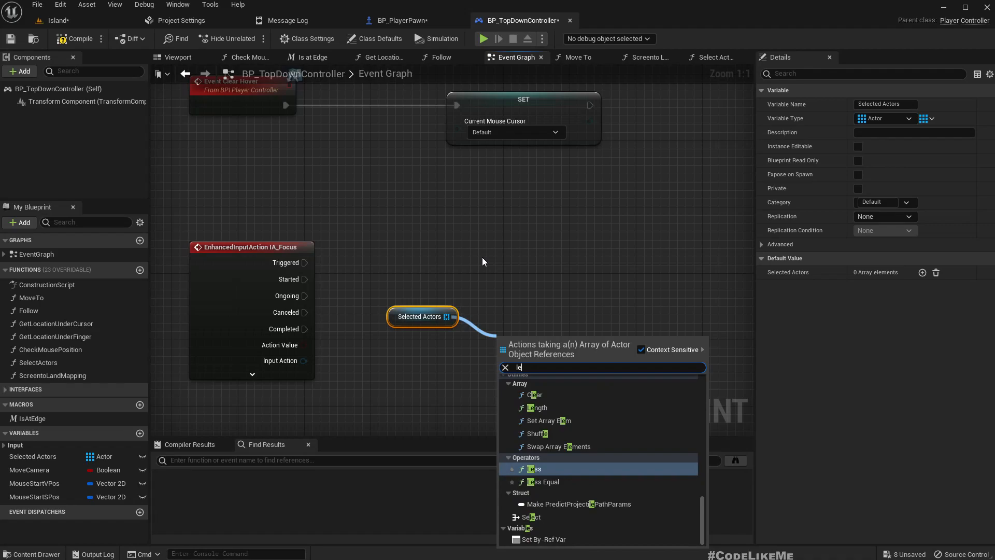
{"action": "left_click", "coordinate": [538, 407]}
{"action": "type", "text": "b"}
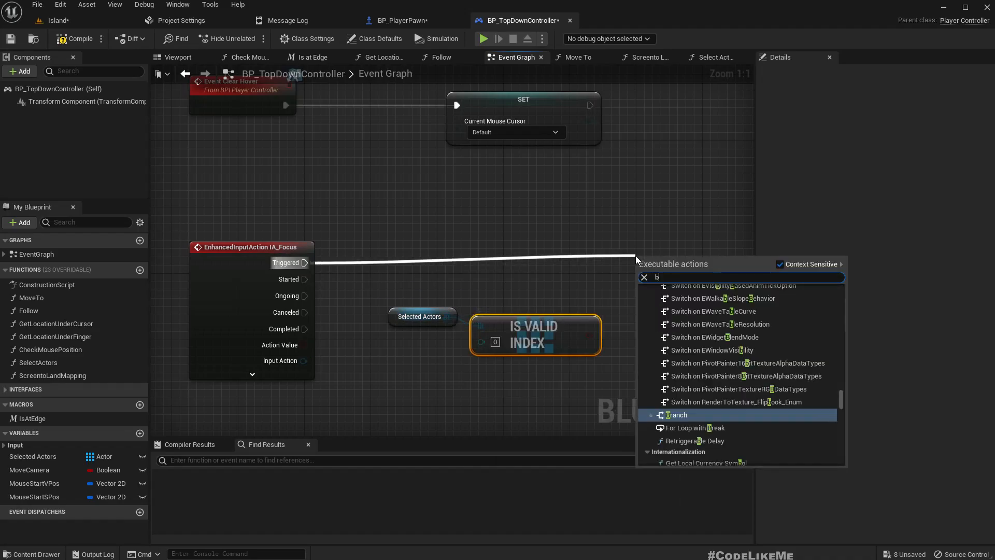
{"action": "left_click", "coordinate": [677, 414]}
{"action": "type", "text": "get actor lo"}
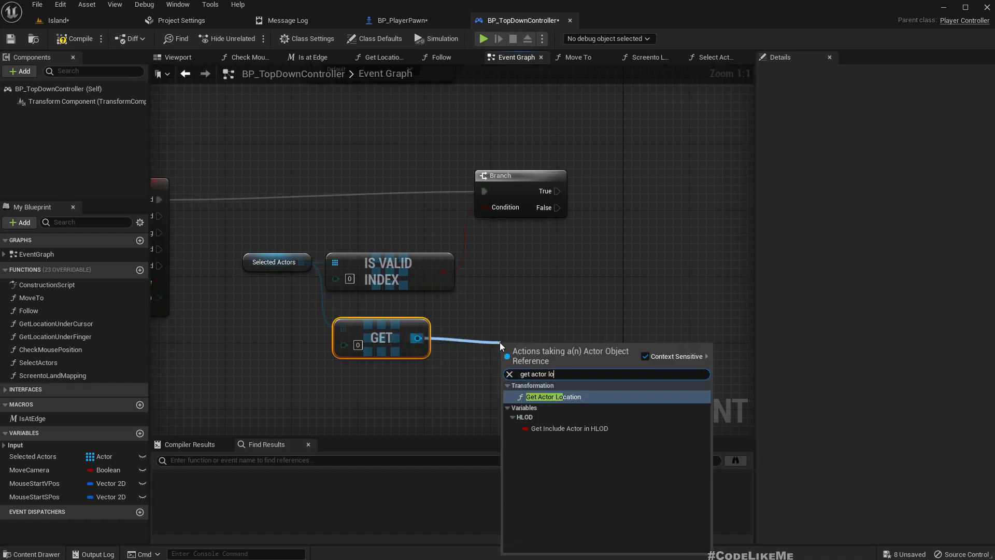
{"action": "left_click", "coordinate": [552, 396]}
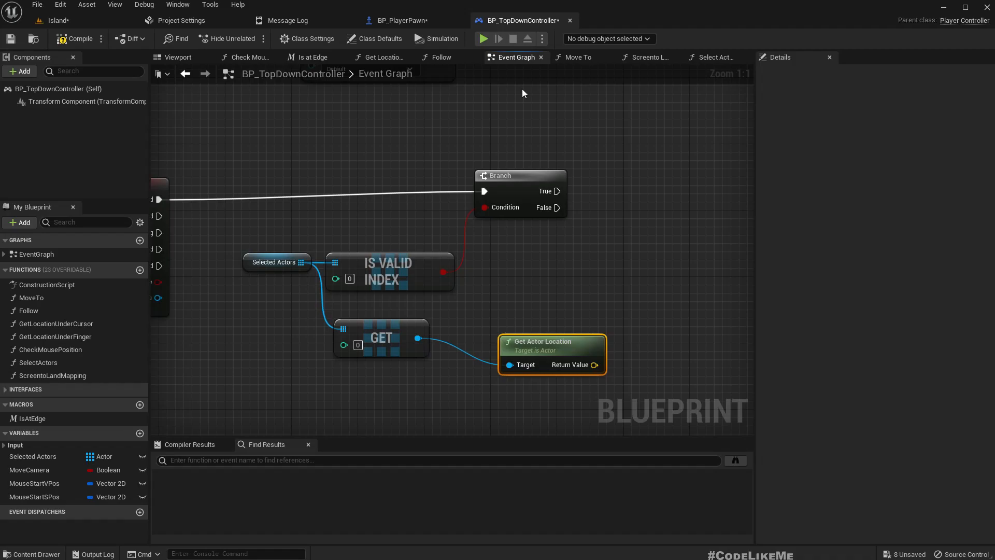
Set the controlled pawn's actor location to that actor's location on the True path.
{"action": "right_click", "coordinate": [535, 273]}
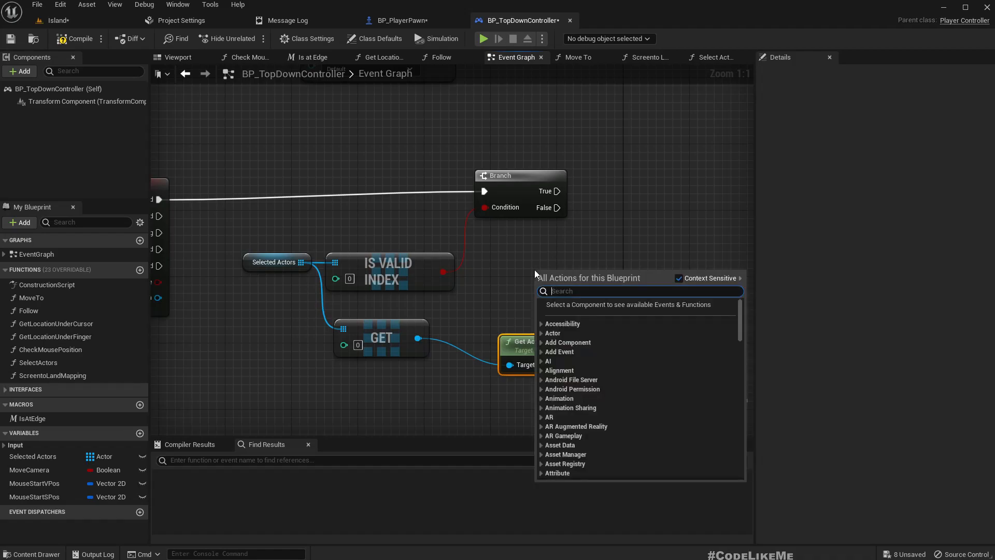
{"action": "type", "text": "get controlle"}
{"action": "type", "text": "set actor lo"}
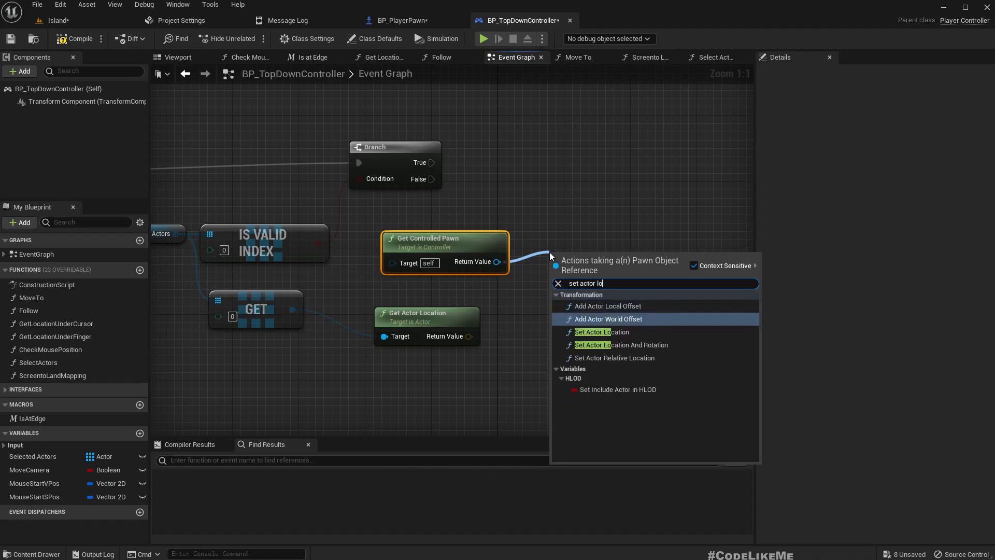
{"action": "left_click", "coordinate": [601, 331]}
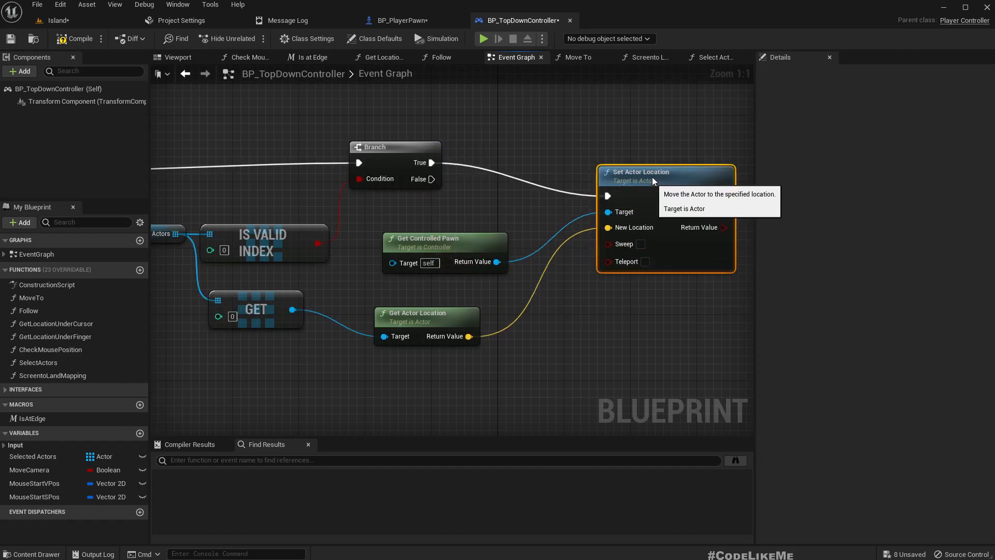
{"action": "scroll", "scroll_direction": "down", "scroll_amount": 3}
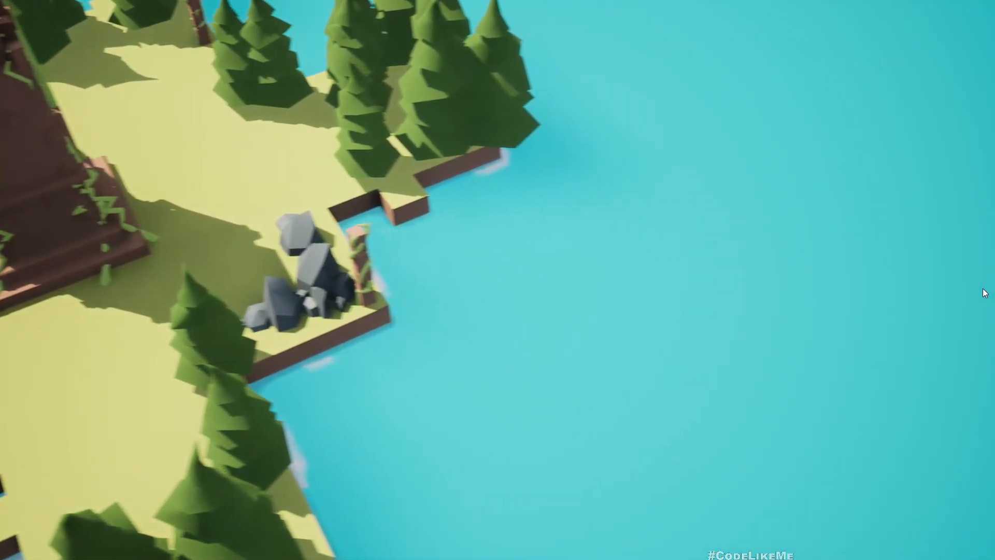
{"action": "mouse_move", "coordinate": [924, 153]}
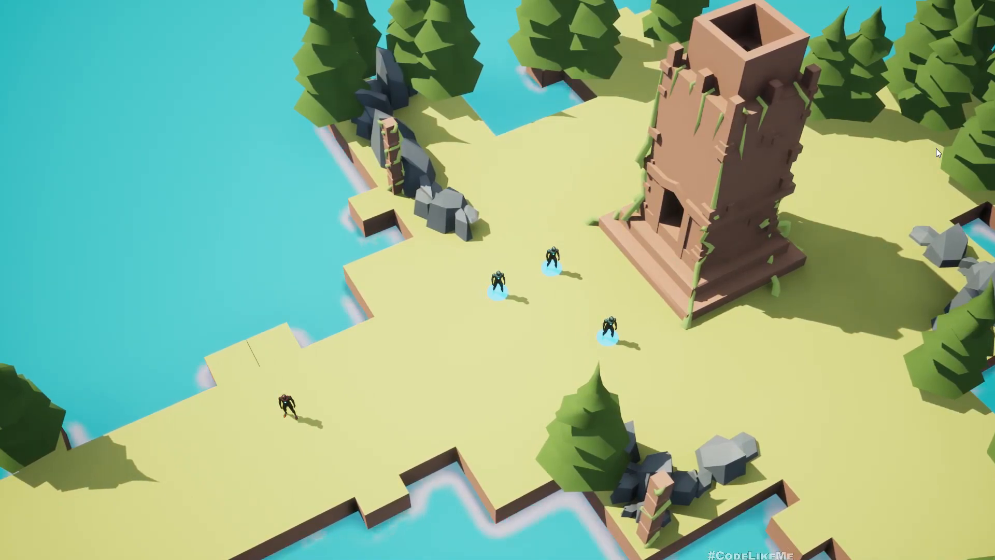
{"action": "mouse_move", "coordinate": [781, 341]}
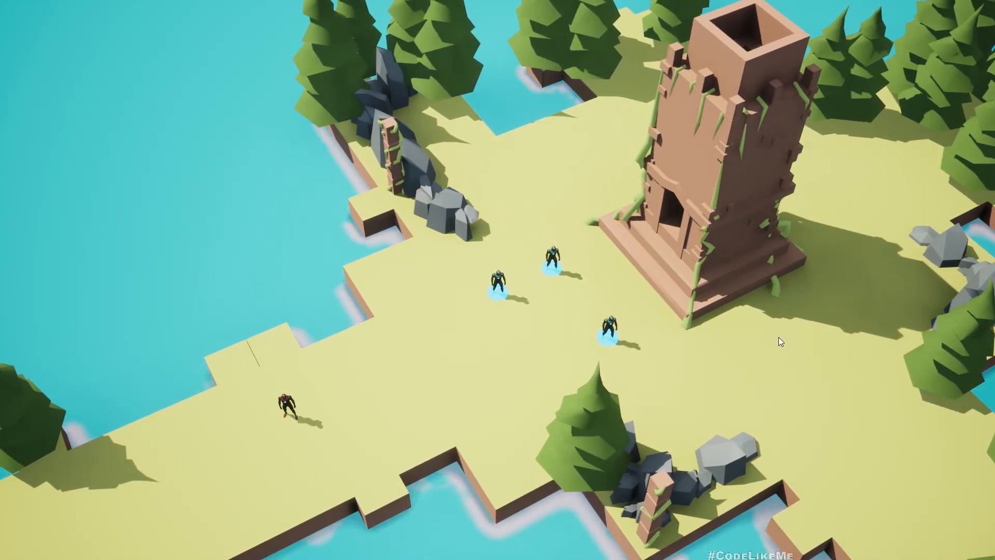
{"action": "mouse_move", "coordinate": [98, 330]}
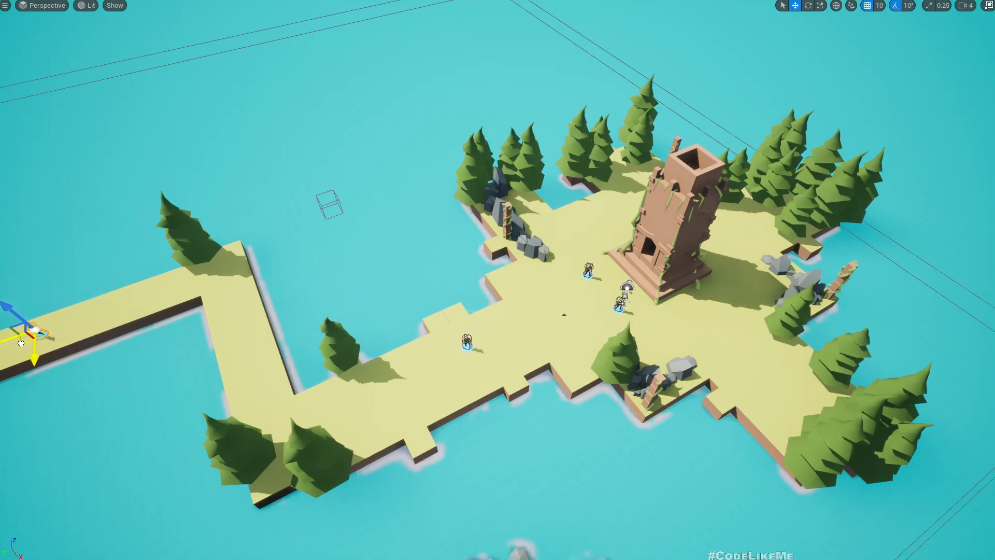
{"action": "left_click", "coordinate": [618, 296]}
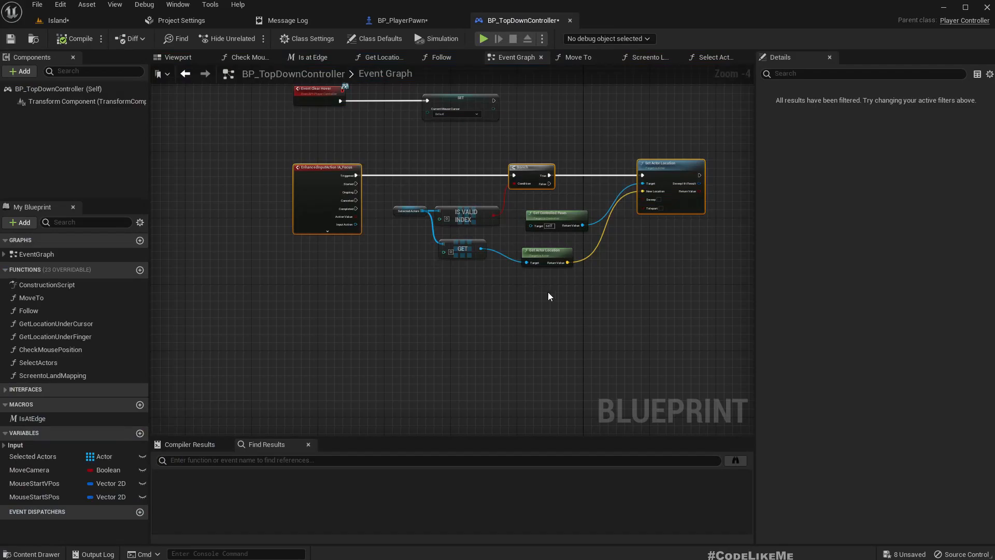
Promote the Get index pin to an integer variable named FocusIndex.
{"action": "scroll", "scroll_direction": "up", "scroll_amount": 3}
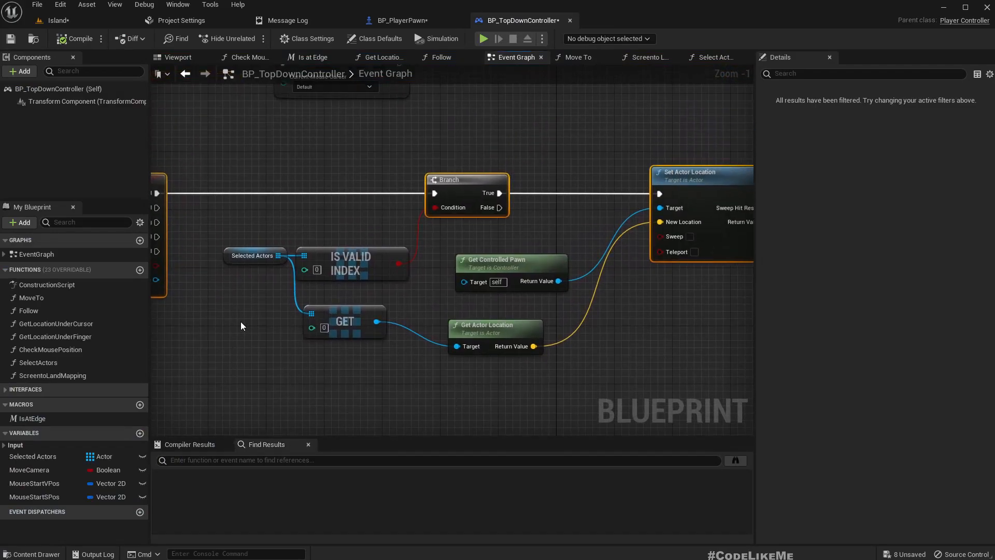
{"action": "right_click", "coordinate": [320, 281]}
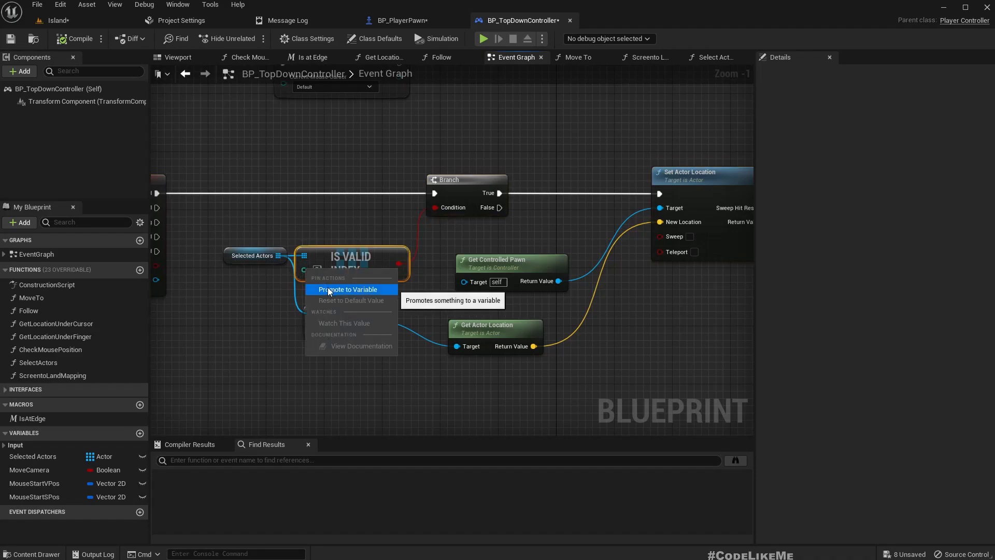
{"action": "left_click", "coordinate": [347, 290]}
{"action": "type", "text": "FocusIndex"}
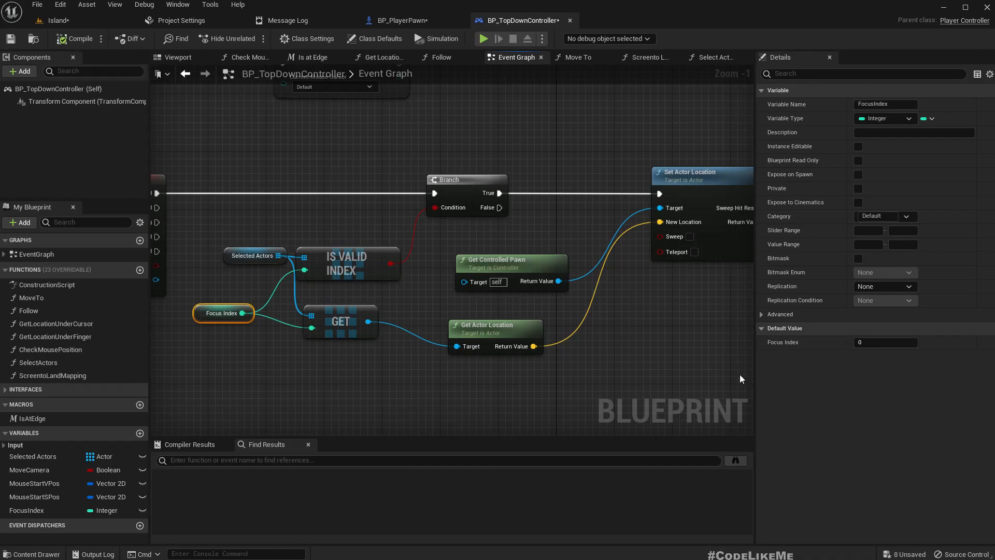
{"action": "mouse_move", "coordinate": [615, 386]}
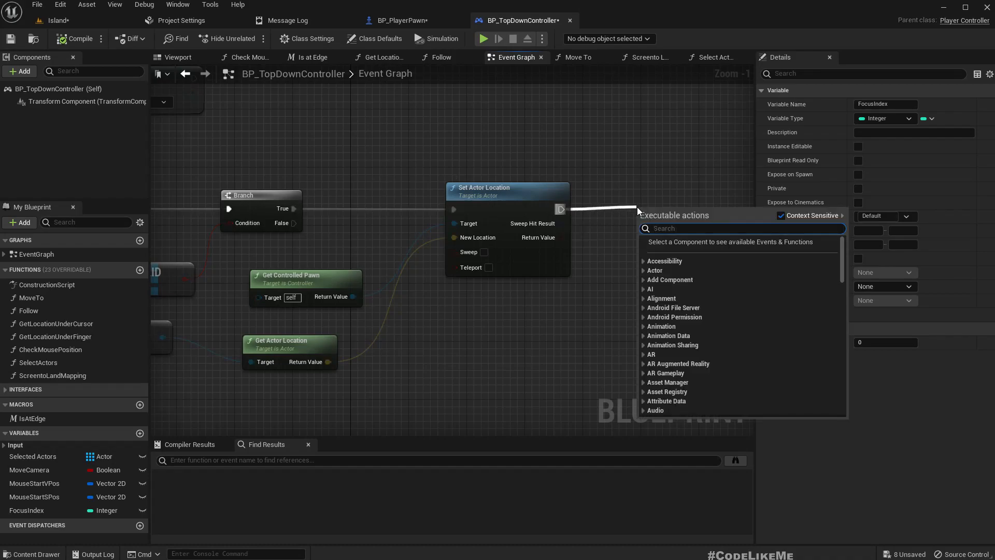
{"action": "type", "text": "foc"}
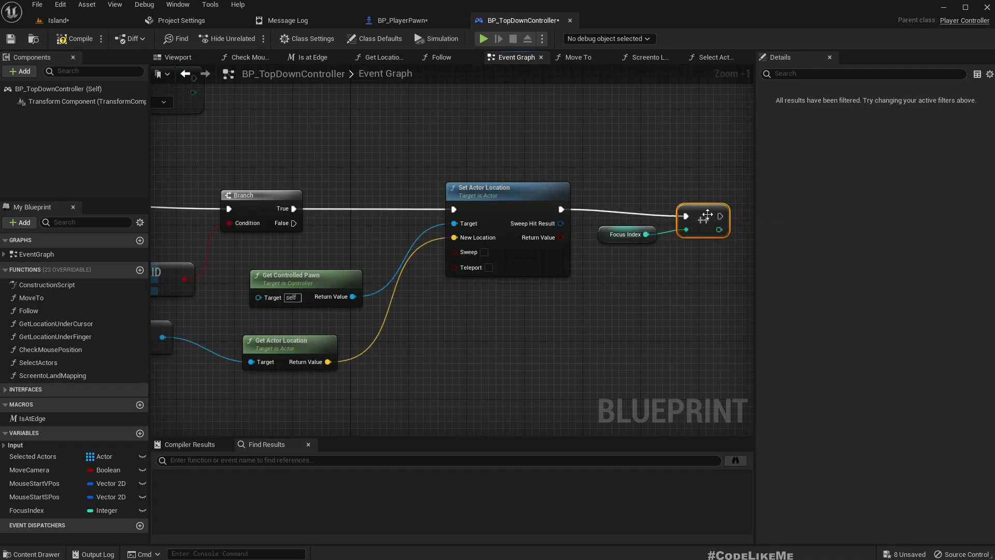
Increment FocusIndex after Set Actor Location and feed it to the valid-index check.
{"action": "scroll", "scroll_direction": "down", "scroll_amount": 3}
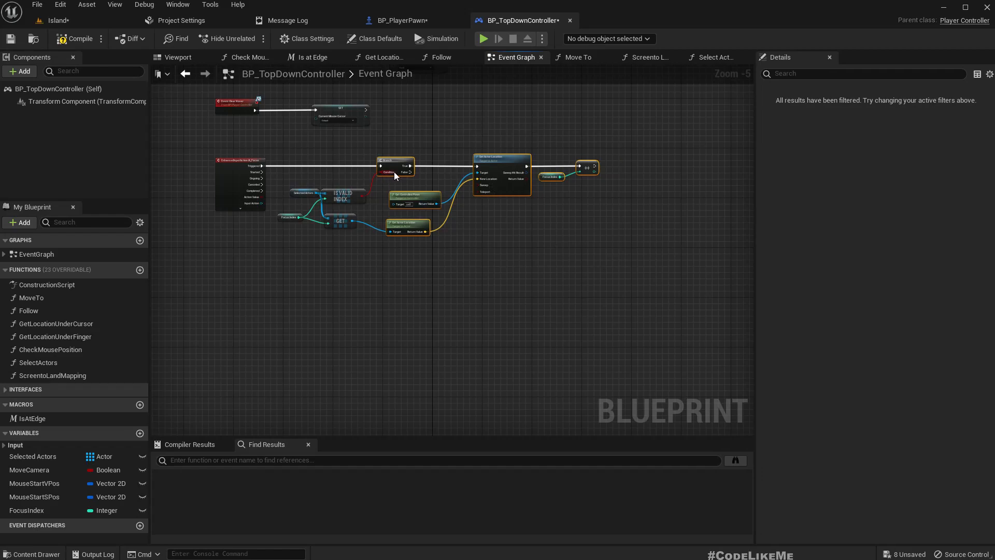
{"action": "mouse_move", "coordinate": [407, 168]}
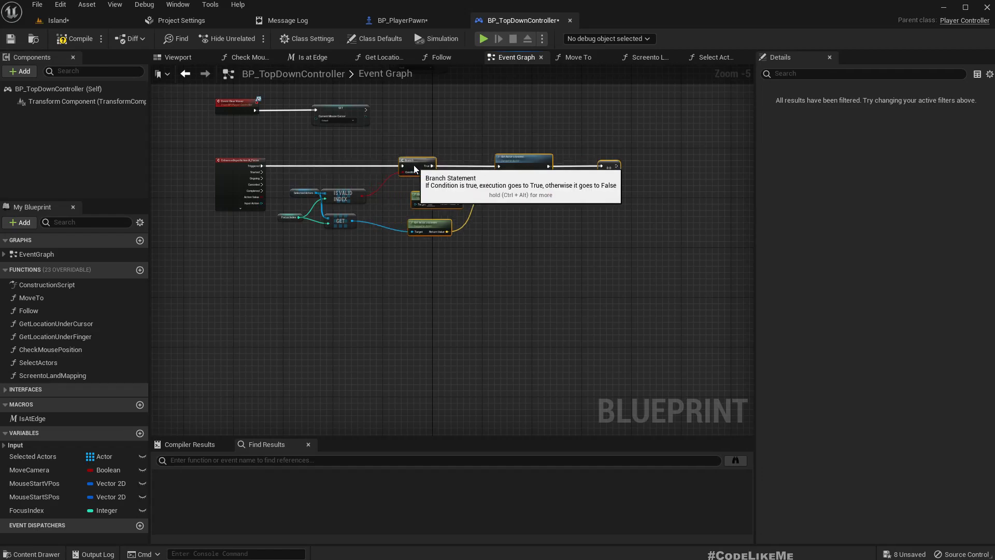
{"action": "scroll", "scroll_direction": "up", "scroll_amount": 3}
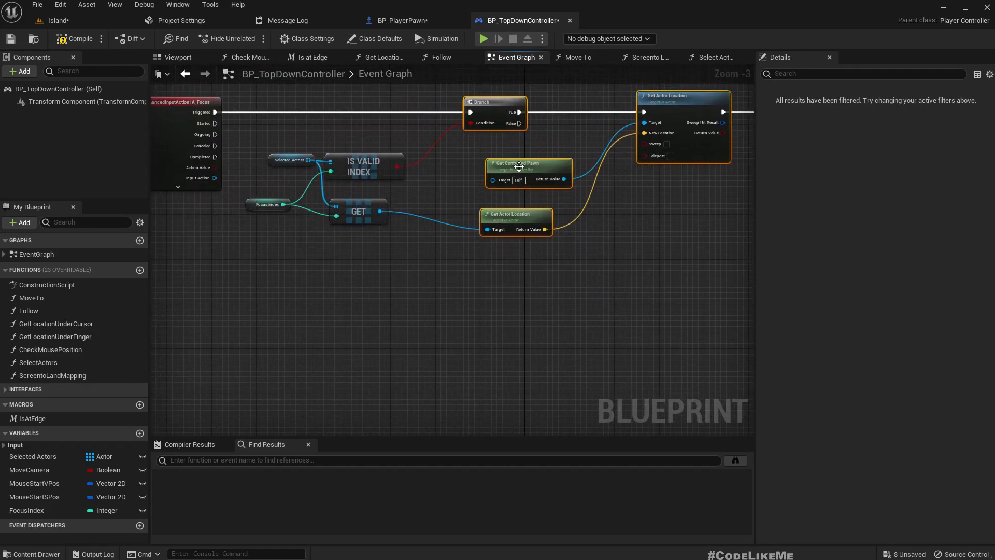
{"action": "scroll", "scroll_direction": "down", "scroll_amount": 3}
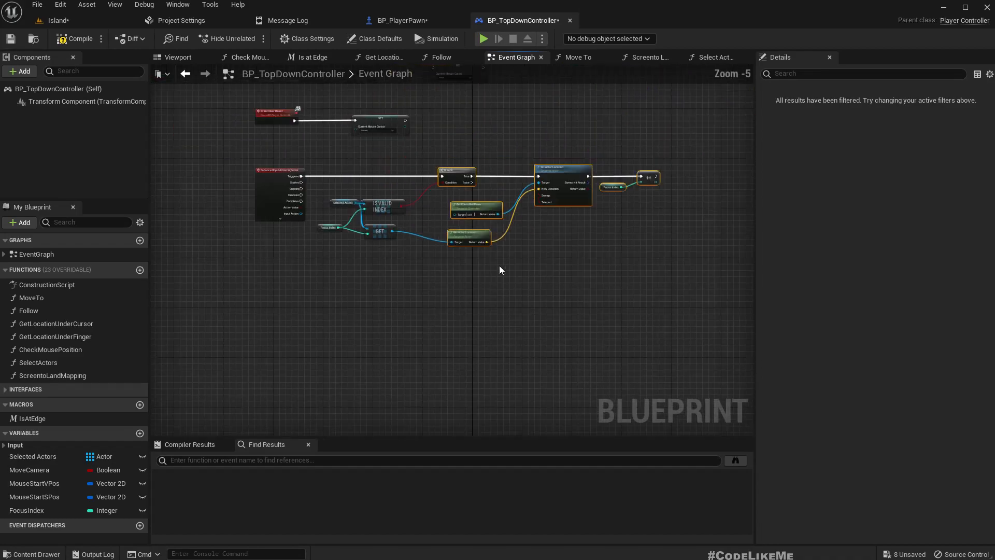
{"action": "scroll", "scroll_direction": "up", "scroll_amount": 3}
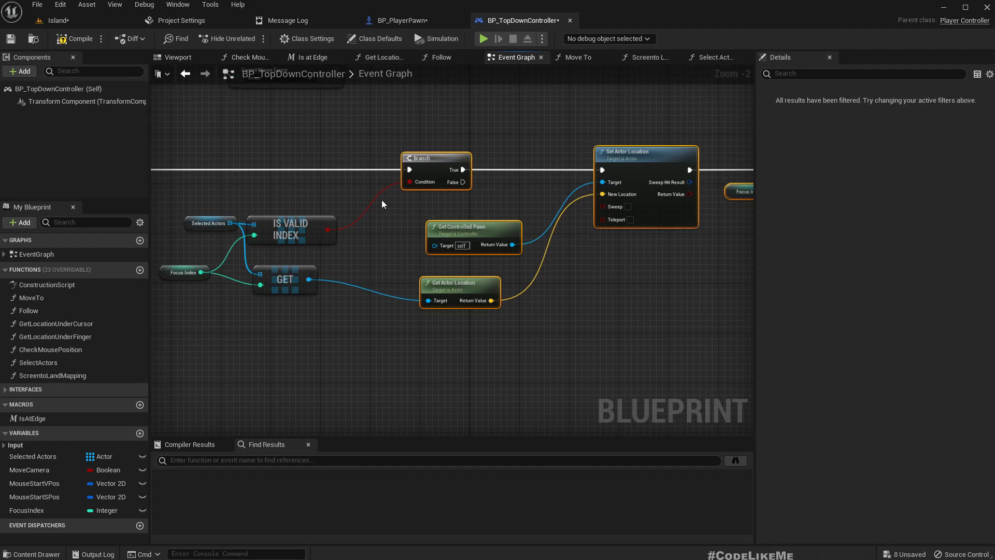
{"action": "mouse_move", "coordinate": [456, 183]}
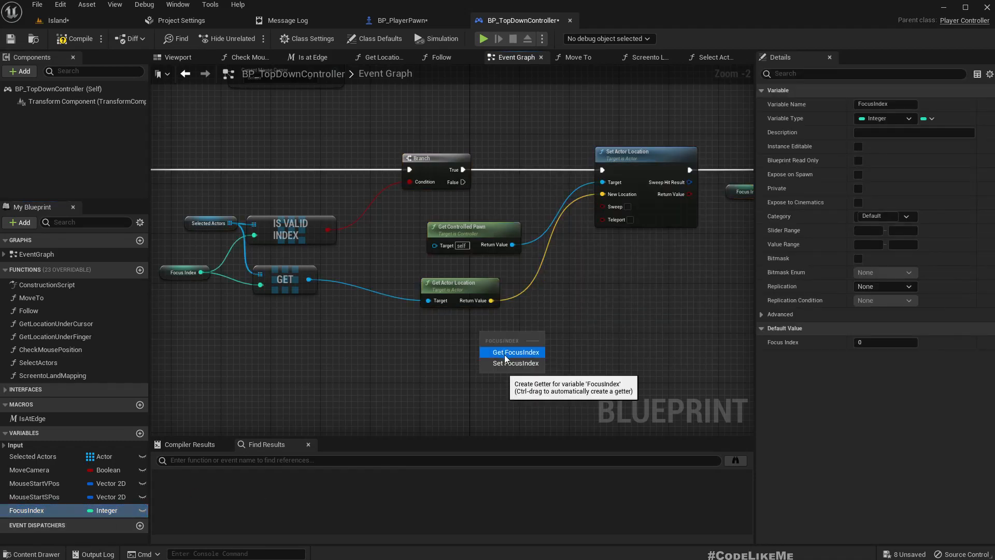
Wire a Set FocusIndex = 0 node to the branch's False output.
{"action": "left_click", "coordinate": [513, 363]}
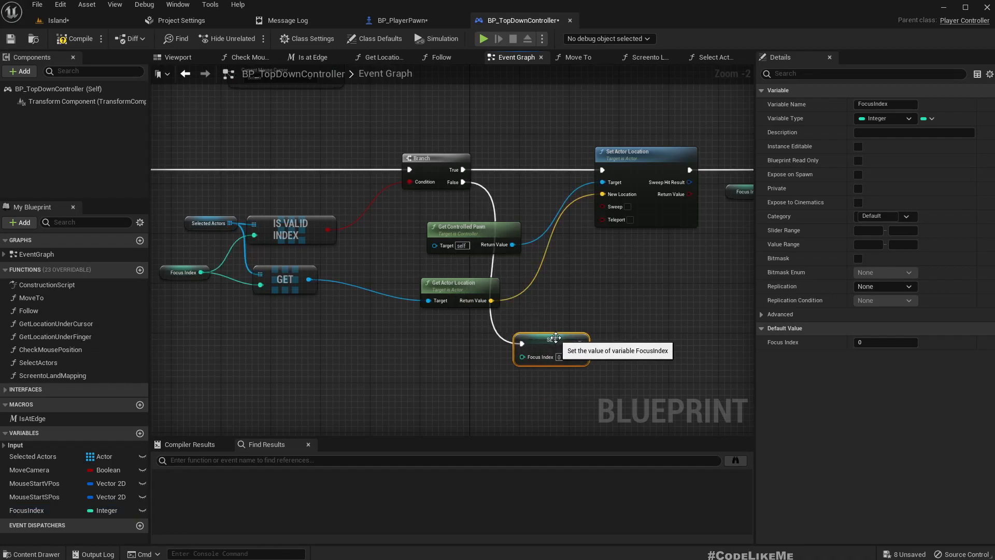
{"action": "scroll", "scroll_direction": "down", "scroll_amount": 3}
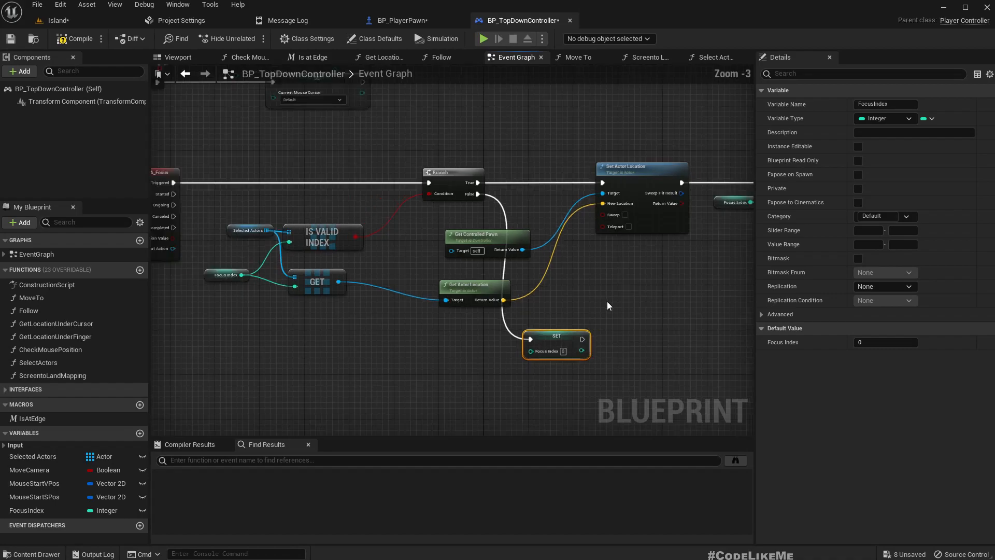
{"action": "scroll", "scroll_direction": "down", "scroll_amount": 3}
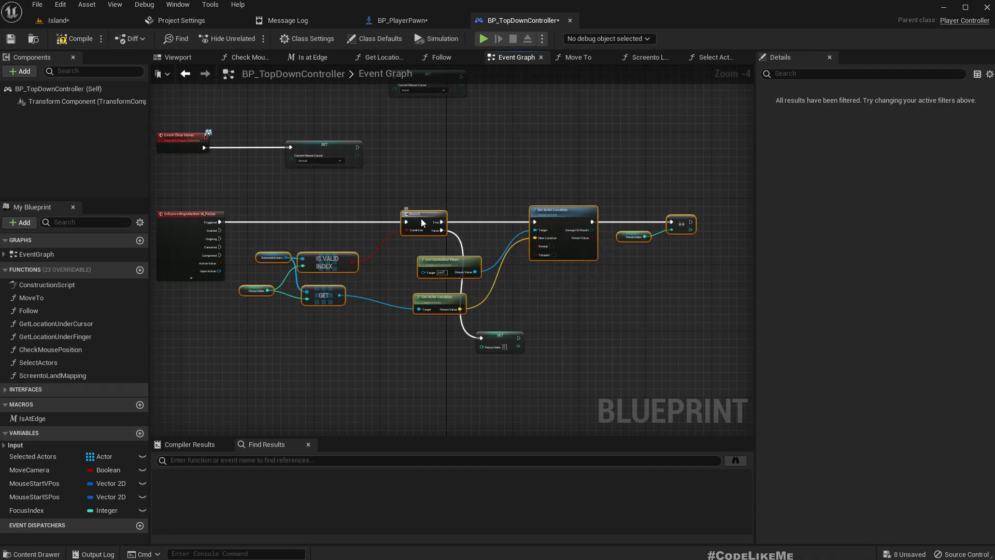
Collapse the focus nodes into a Focus M macro with Focused and else exec outputs.
{"action": "right_click", "coordinate": [422, 222]}
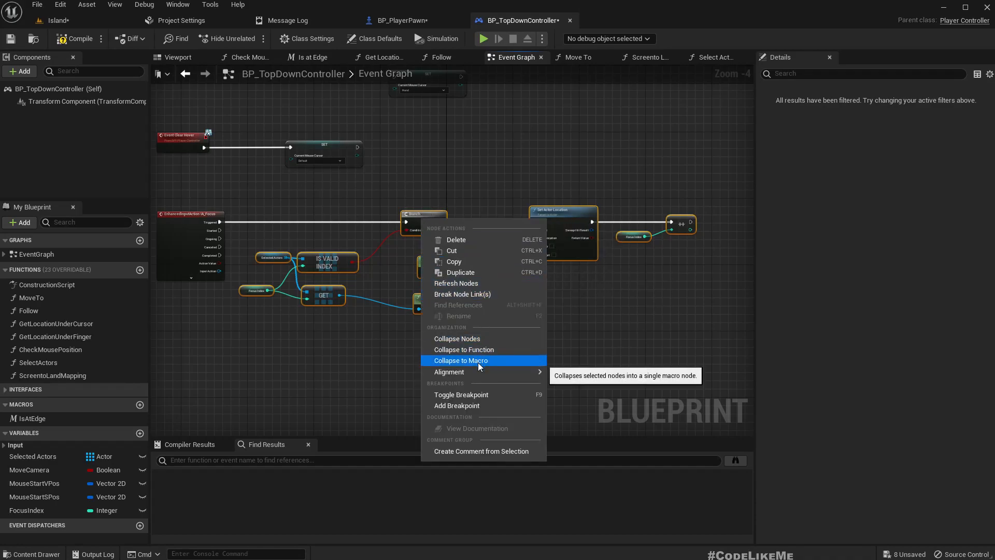
{"action": "left_click", "coordinate": [460, 359]}
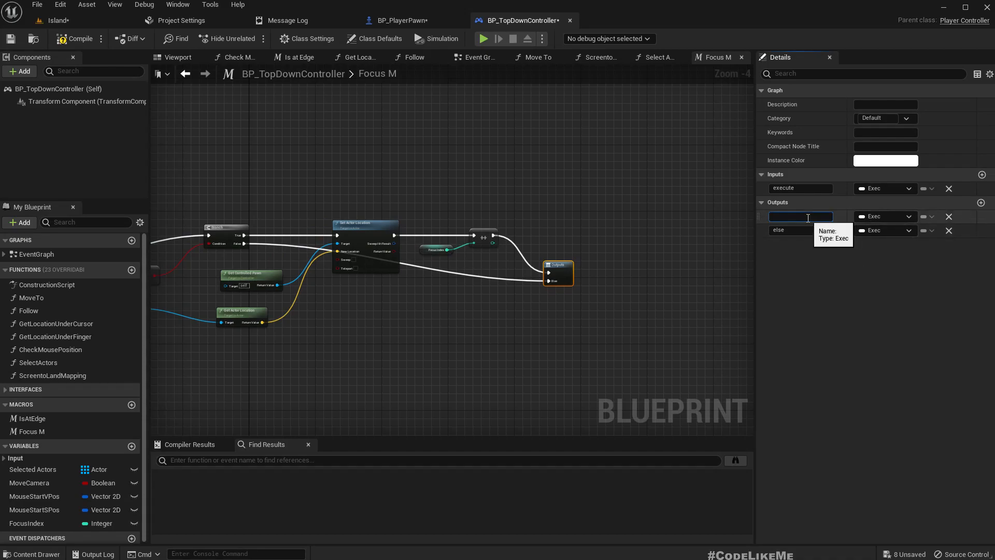
{"action": "type", "text": "Focused"}
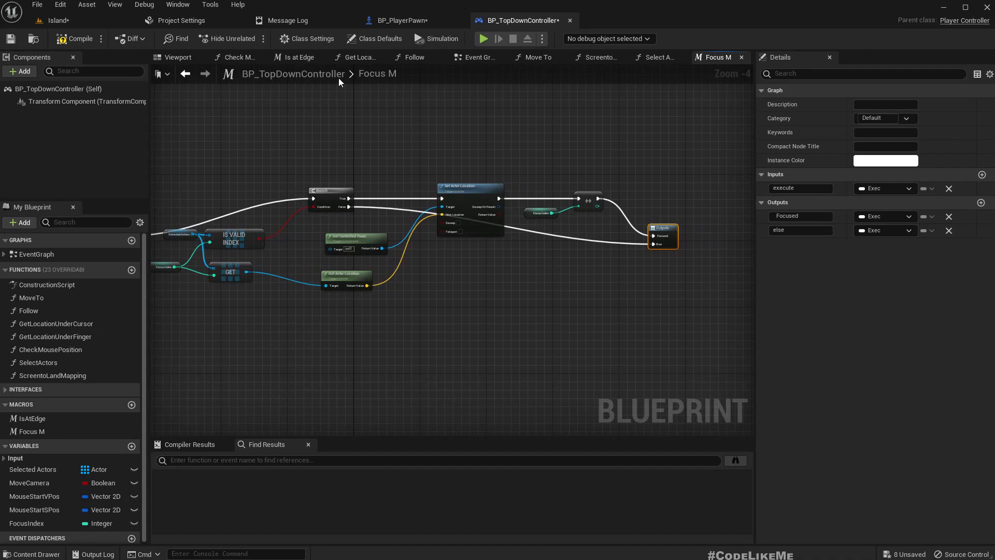
{"action": "mouse_move", "coordinate": [637, 69]}
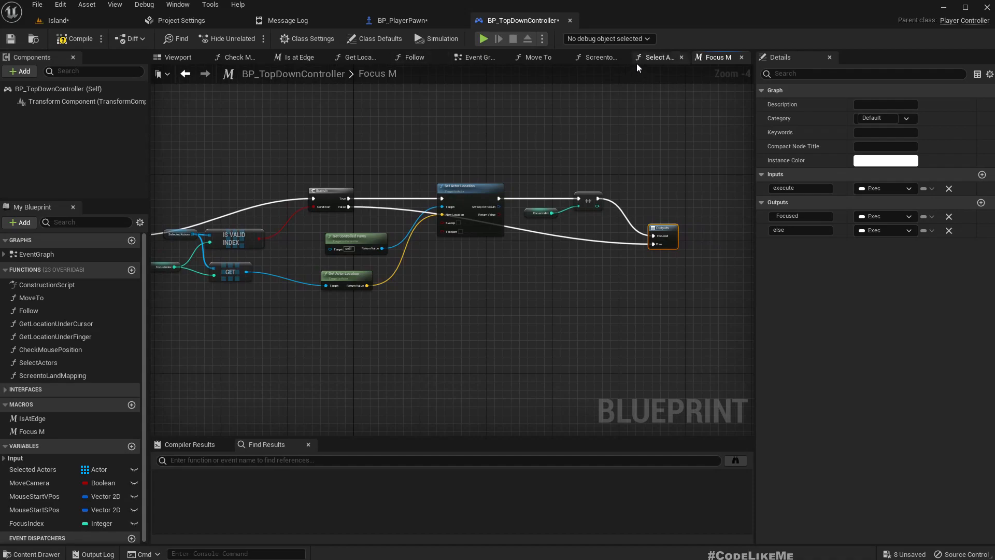
{"action": "scroll", "scroll_direction": "down", "scroll_amount": 3}
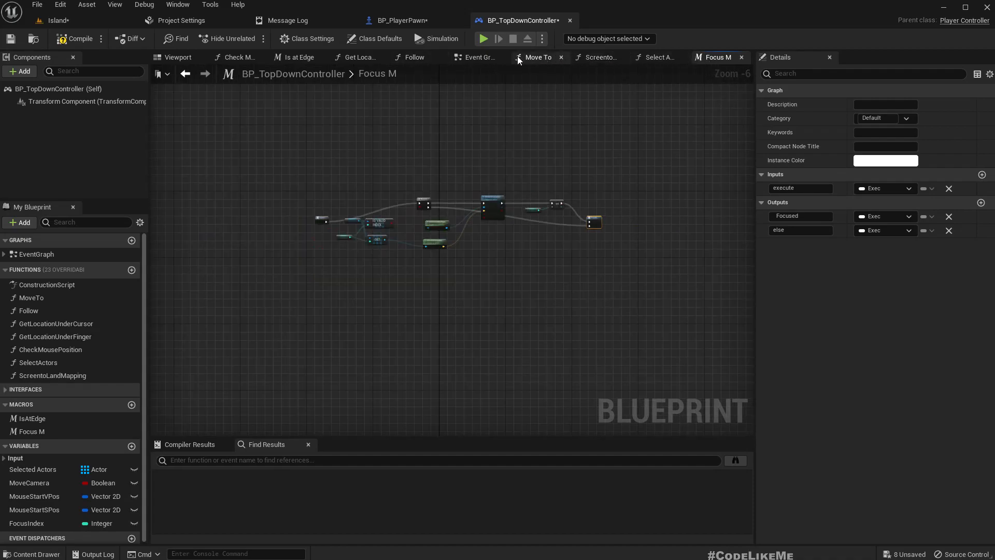
Connect Focus M's Else exit to Set FocusIndex 0 followed by a second Focus M call.
{"action": "left_click", "coordinate": [479, 57]}
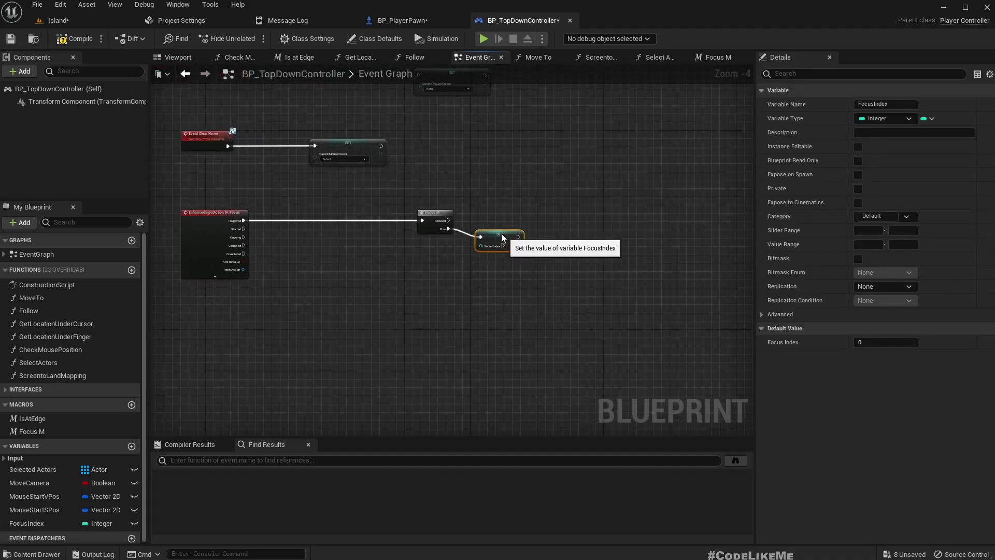
{"action": "left_click", "coordinate": [434, 212]}
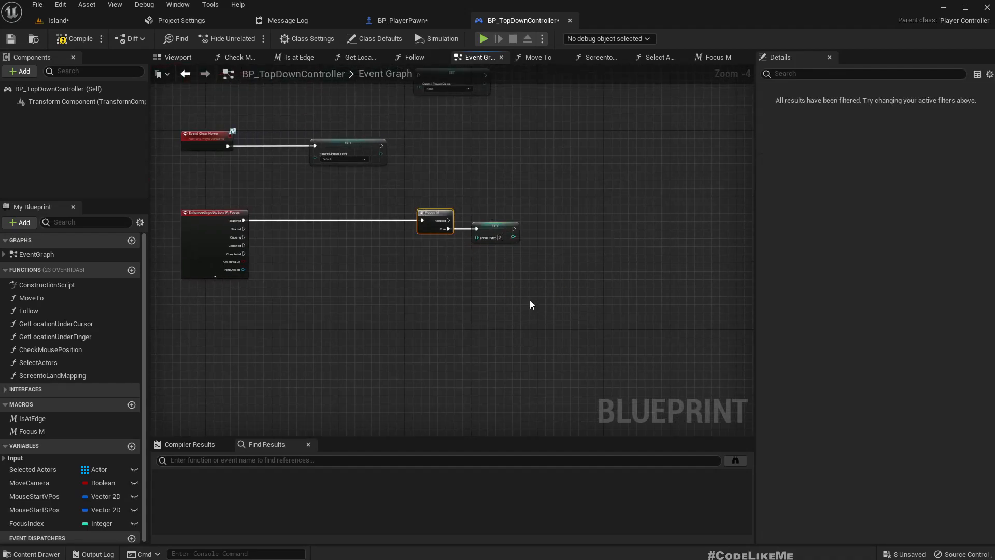
{"action": "mouse_move", "coordinate": [435, 221]}
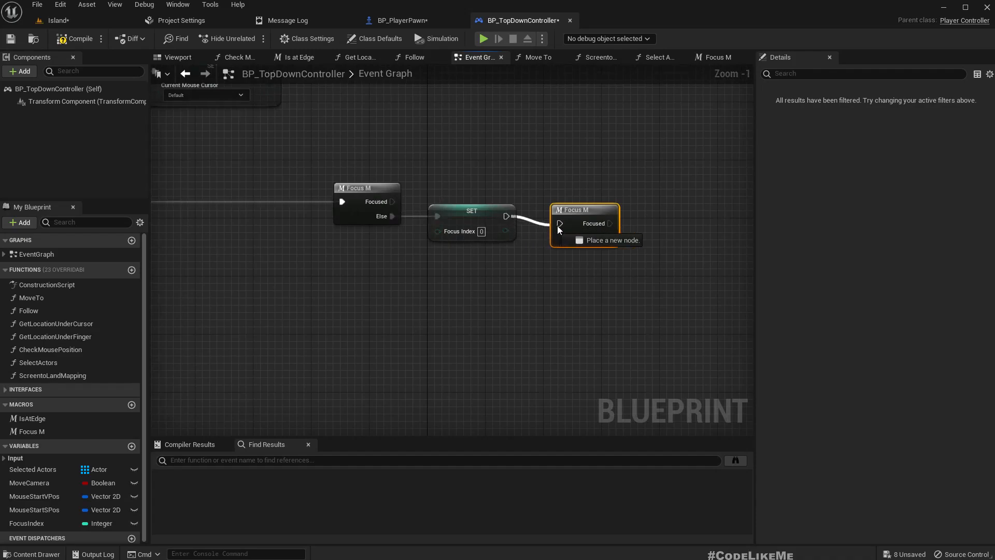
{"action": "scroll", "scroll_direction": "down", "scroll_amount": 3}
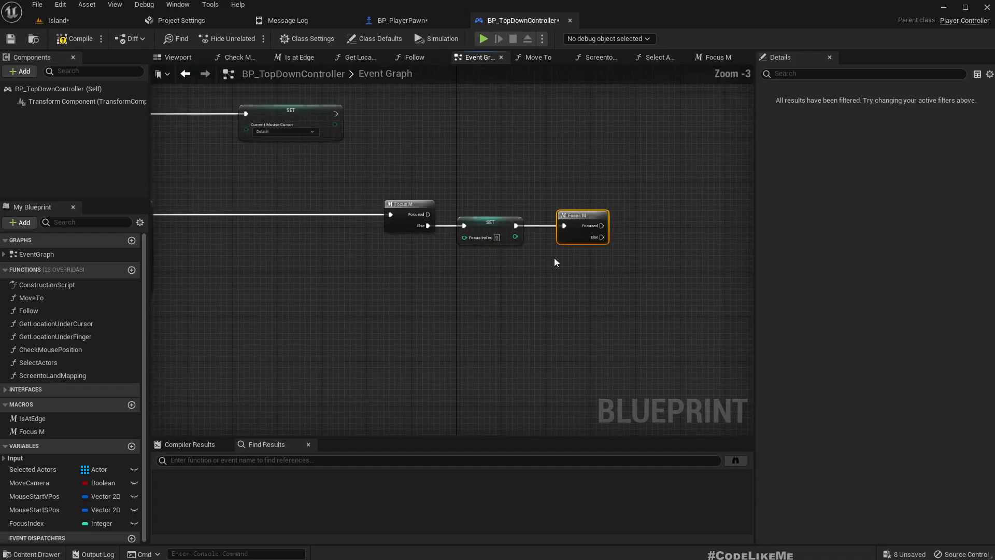
{"action": "left_click", "coordinate": [57, 20]}
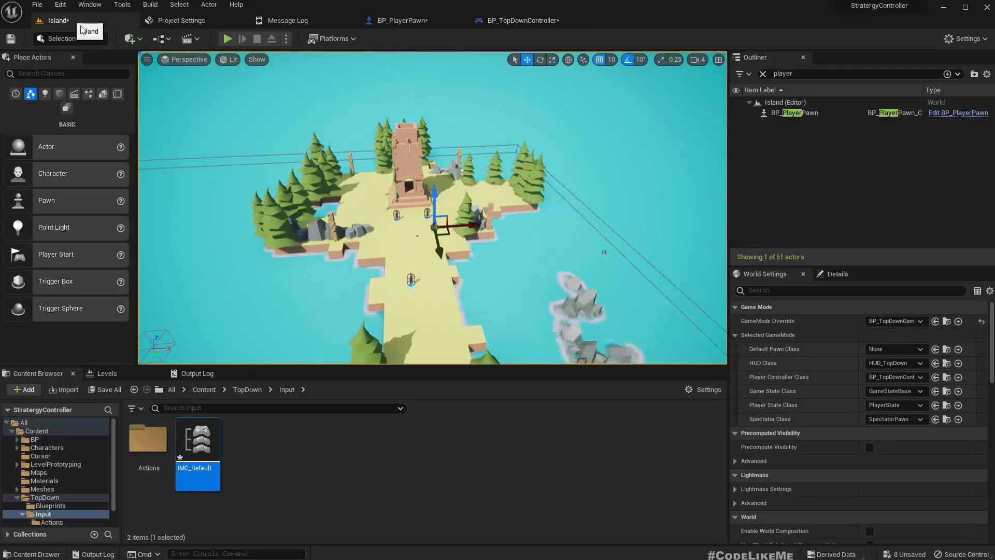
Compile BP_PlayerPawn, whose tick runs Zoom Camera and Rotate Camera.
{"action": "left_click", "coordinate": [227, 38]}
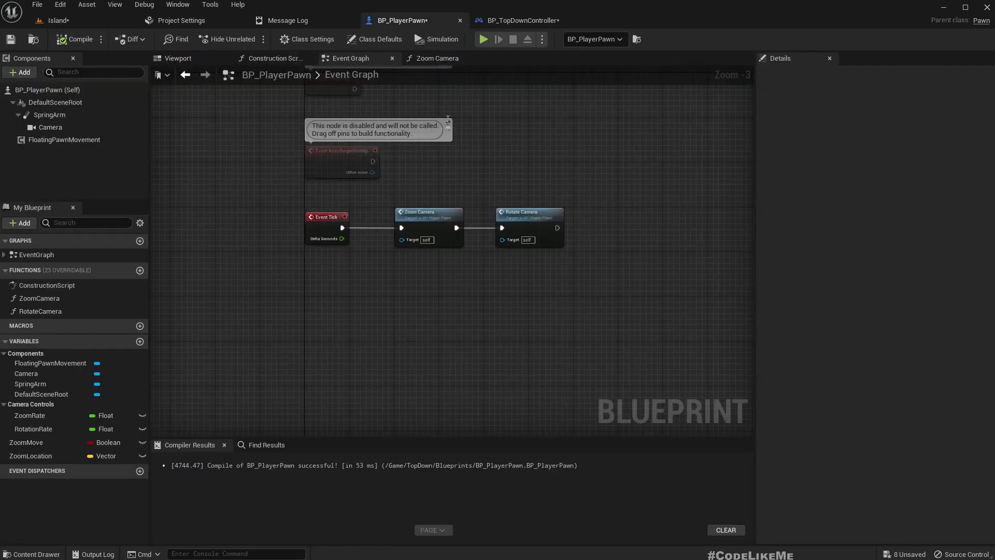
Rewire Focus M to fire from IA_Focus's Started output instead of Triggered.
{"action": "left_click", "coordinate": [518, 21]}
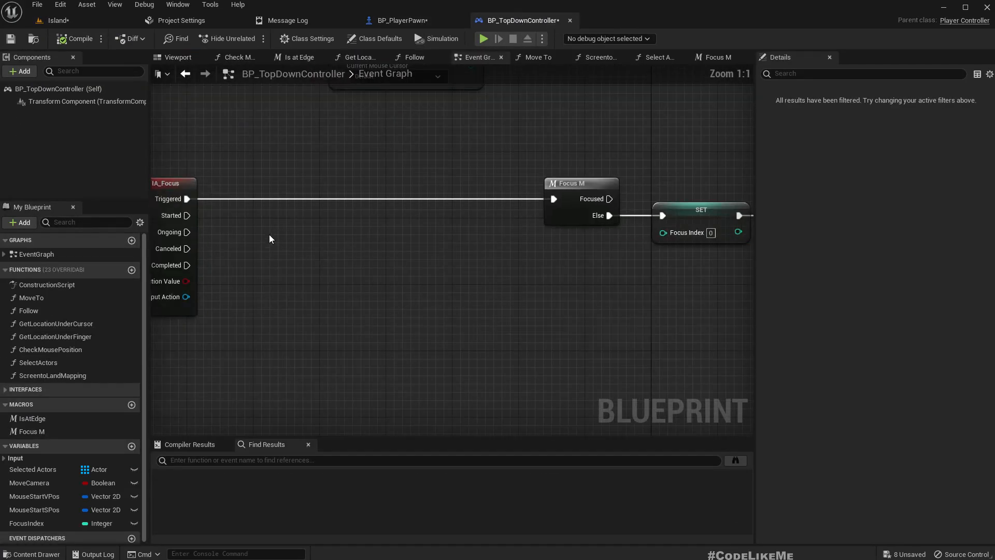
{"action": "right_click", "coordinate": [187, 198]}
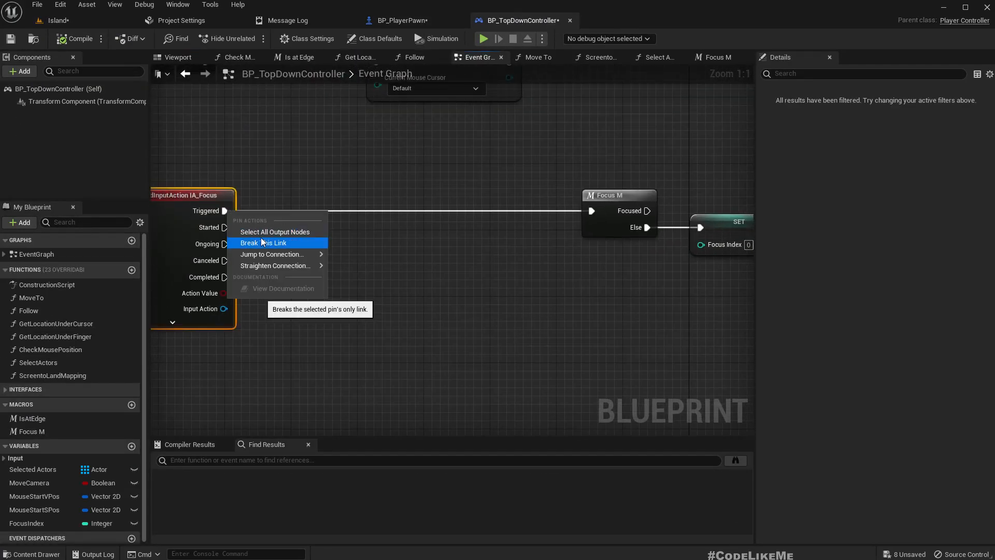
{"action": "left_click", "coordinate": [262, 242]}
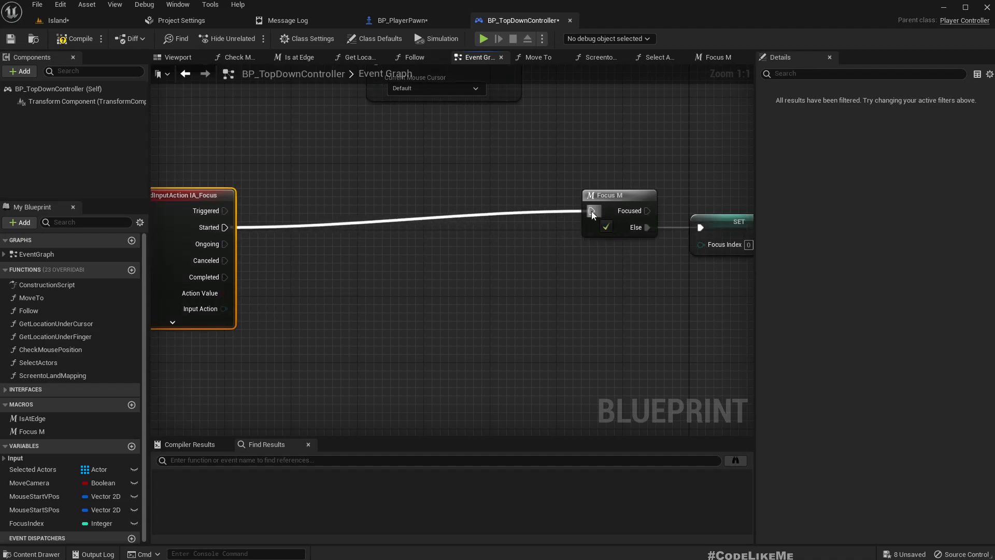
{"action": "scroll", "scroll_direction": "down", "scroll_amount": 3}
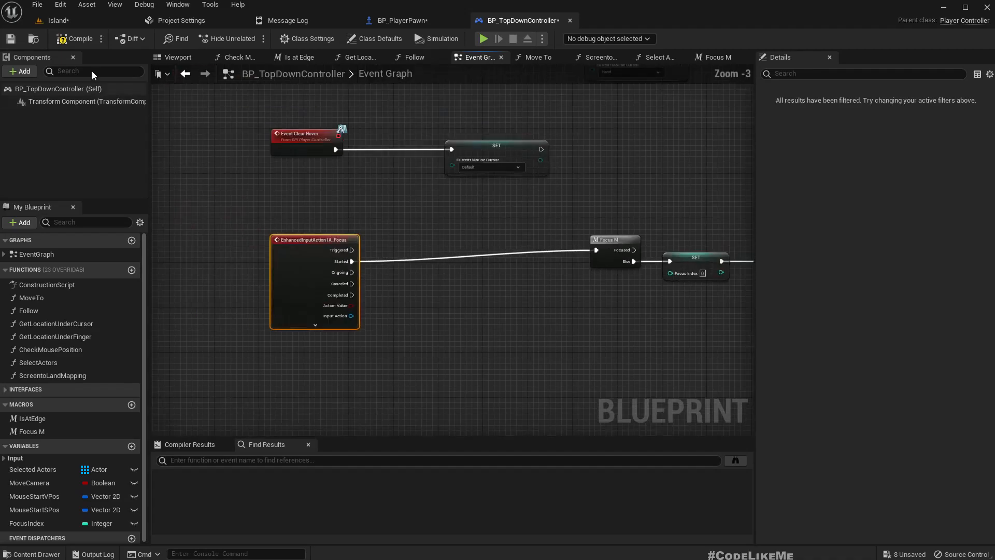
{"action": "left_click", "coordinate": [58, 20]}
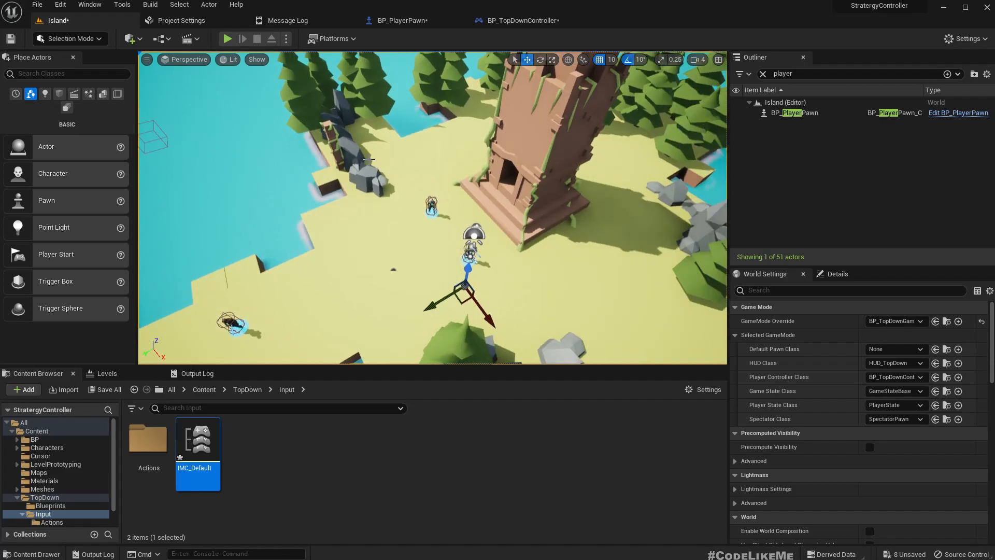
{"action": "left_click", "coordinate": [227, 38]}
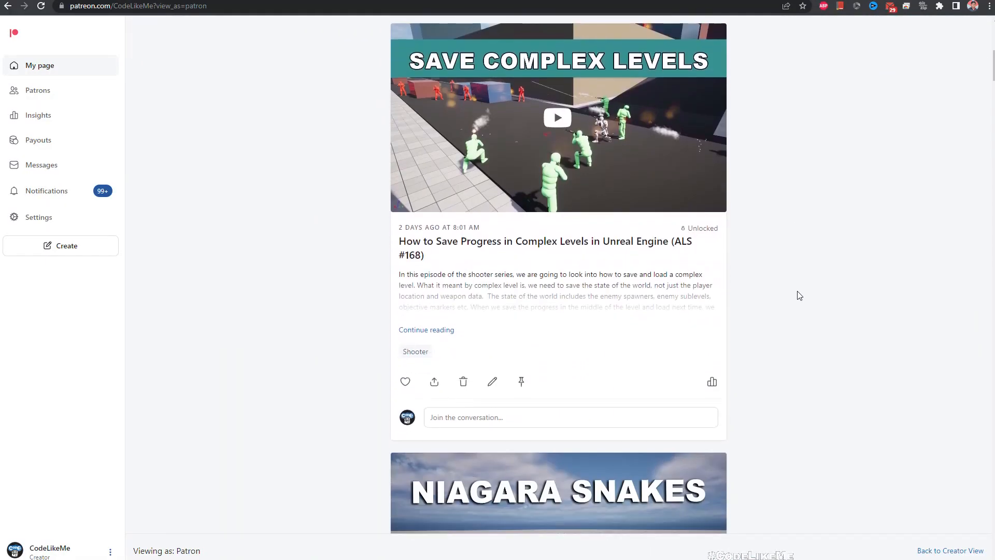
Scroll down the Patreon creator feed through older Unreal Engine tutorial posts to the Fog Of War entry.
{"action": "scroll", "scroll_direction": "down", "scroll_amount": 3}
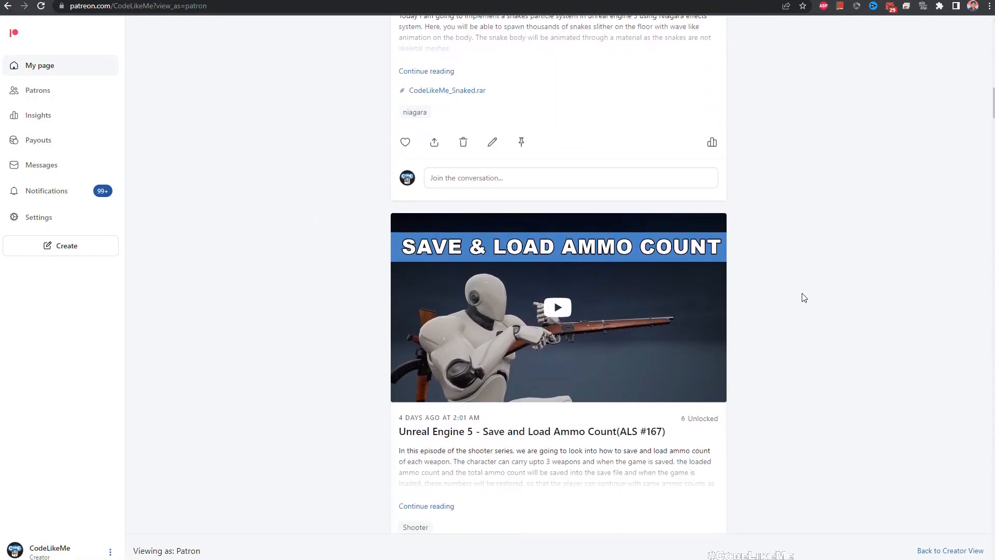
{"action": "scroll", "scroll_direction": "down", "scroll_amount": 3}
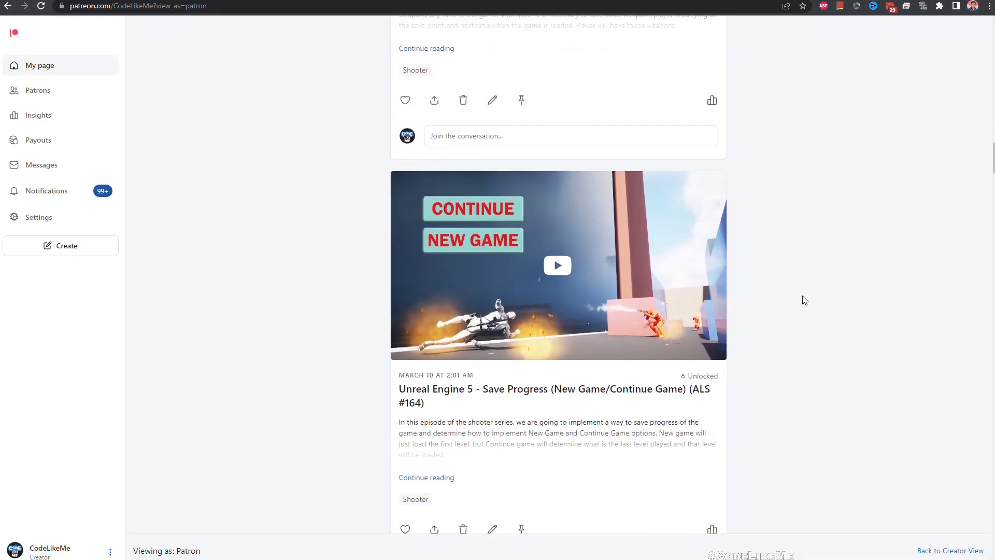
{"action": "scroll", "scroll_direction": "down", "scroll_amount": 3}
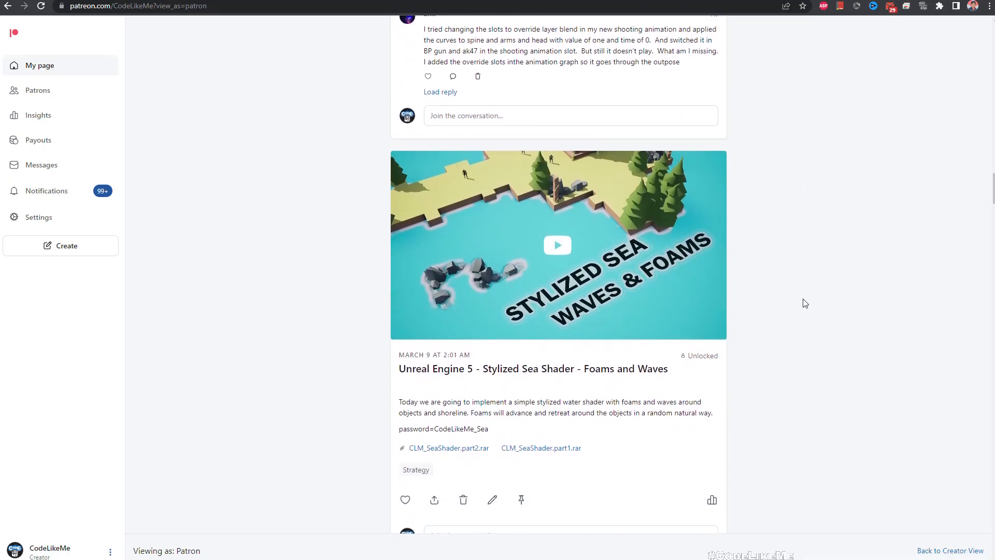
{"action": "scroll", "scroll_direction": "down", "scroll_amount": 3}
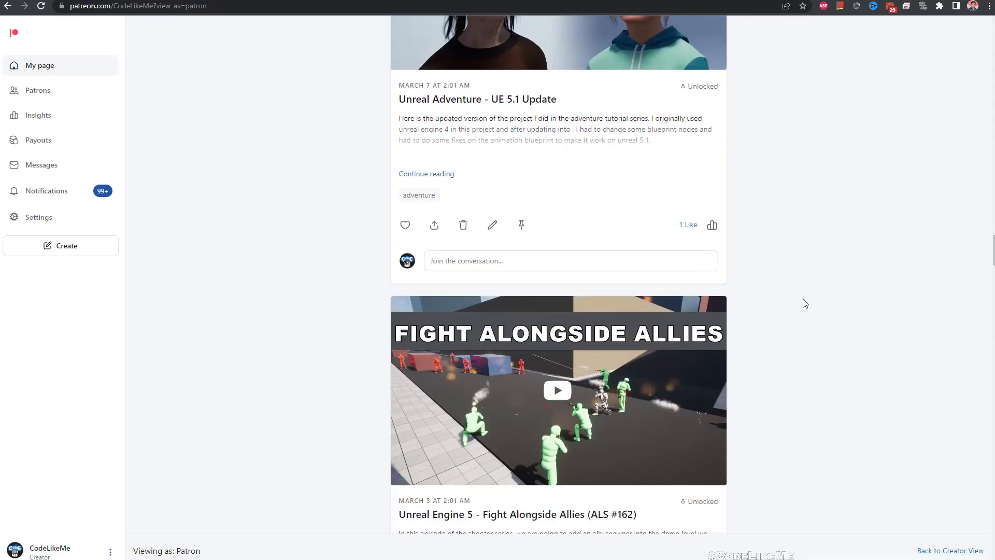
{"action": "scroll", "scroll_direction": "down", "scroll_amount": 3}
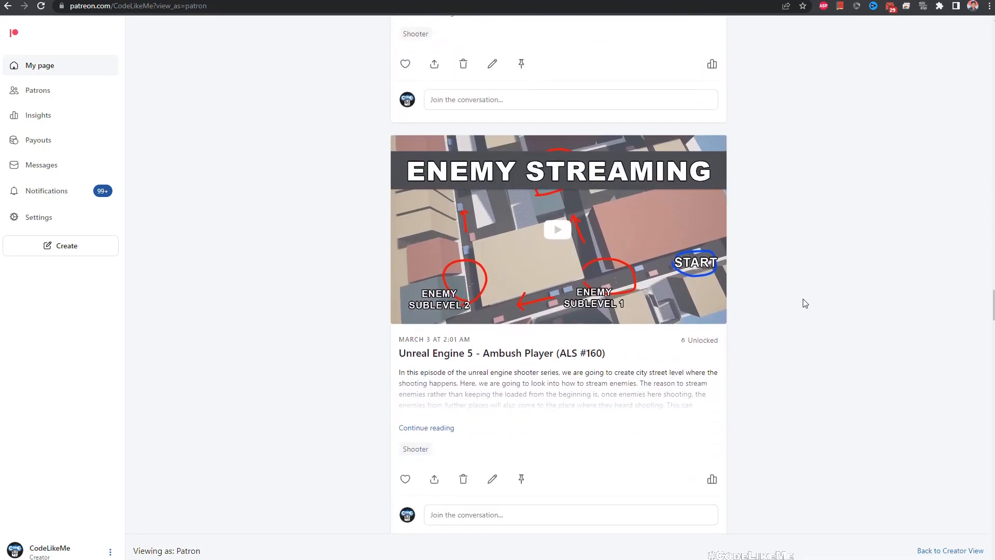
{"action": "scroll", "scroll_direction": "down", "scroll_amount": 3}
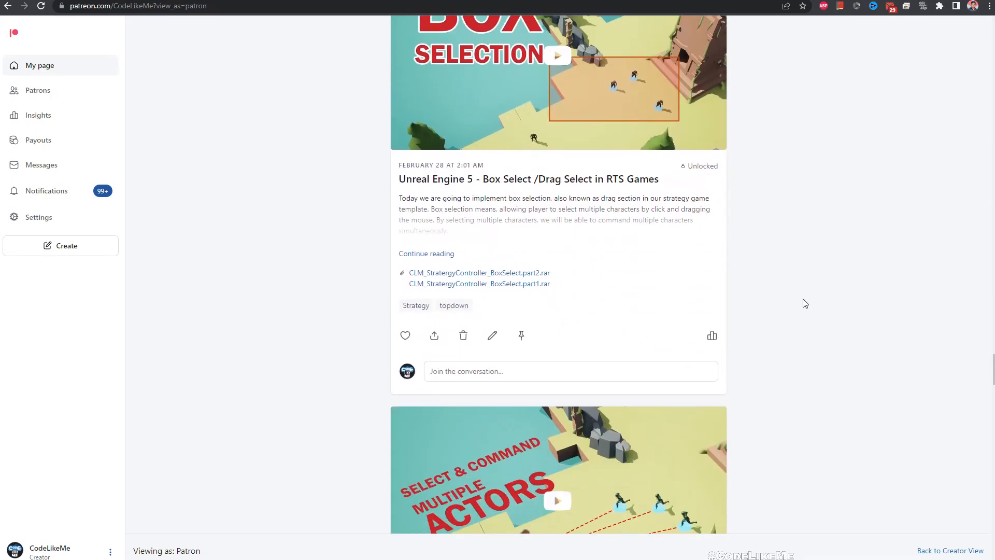
{"action": "scroll", "scroll_direction": "down", "scroll_amount": 3}
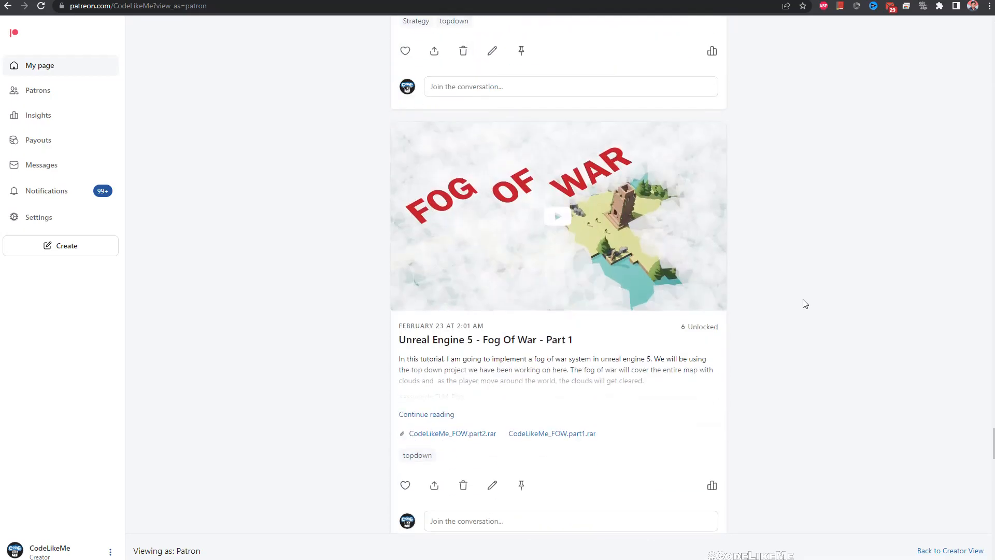